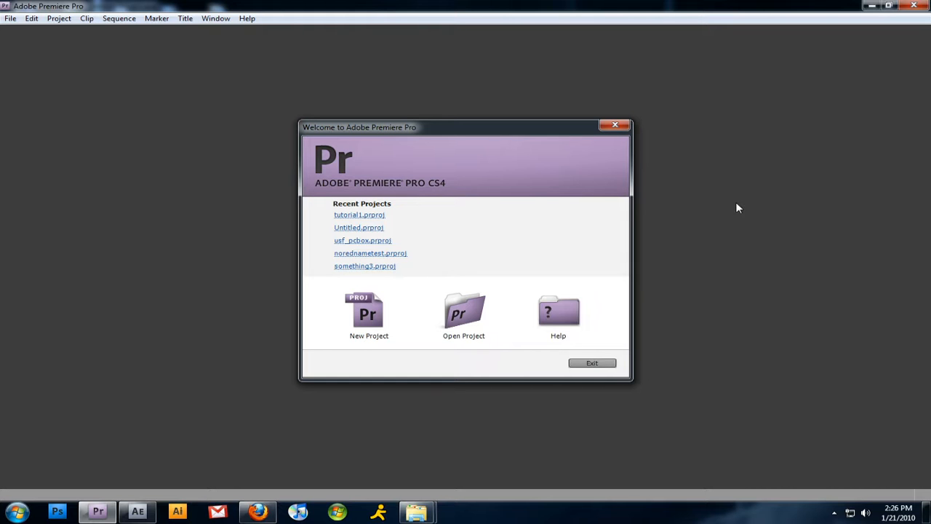
# Step: Make a new HDV project 'tutorial1' in the default location, overwriting the existing one
pyautogui.click(369, 314)
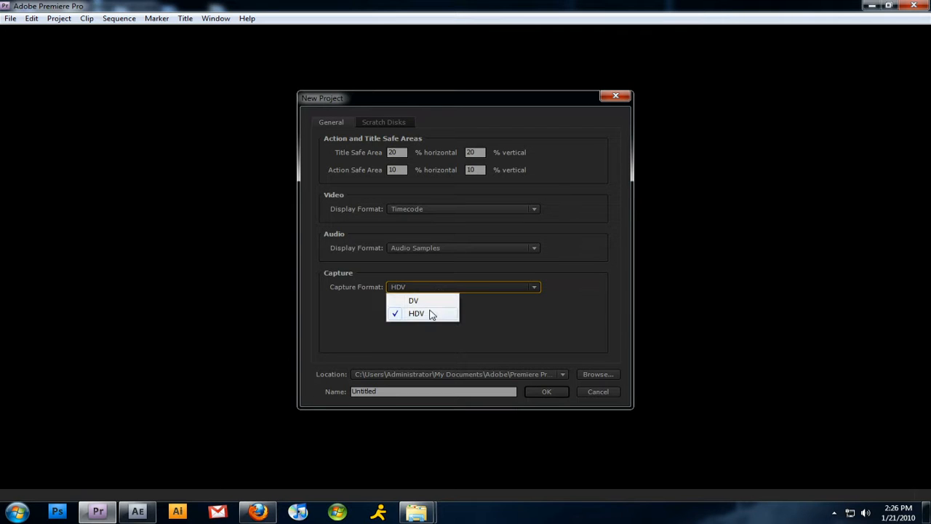
pyautogui.click(416, 313)
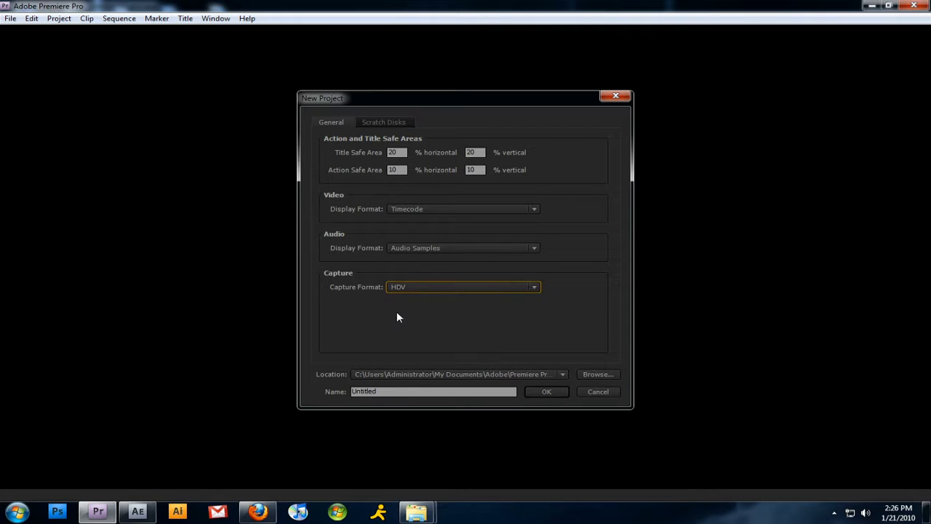
pyautogui.moveTo(459, 316)
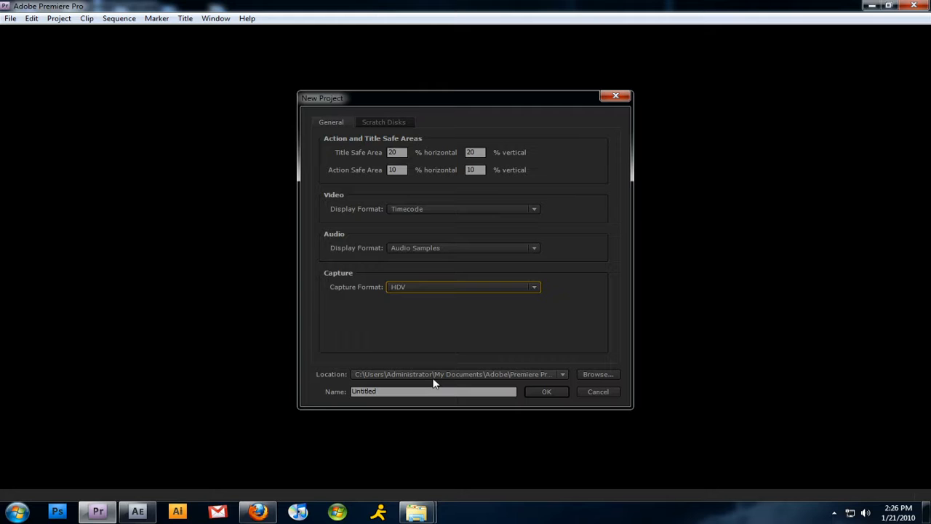
pyautogui.click(562, 374)
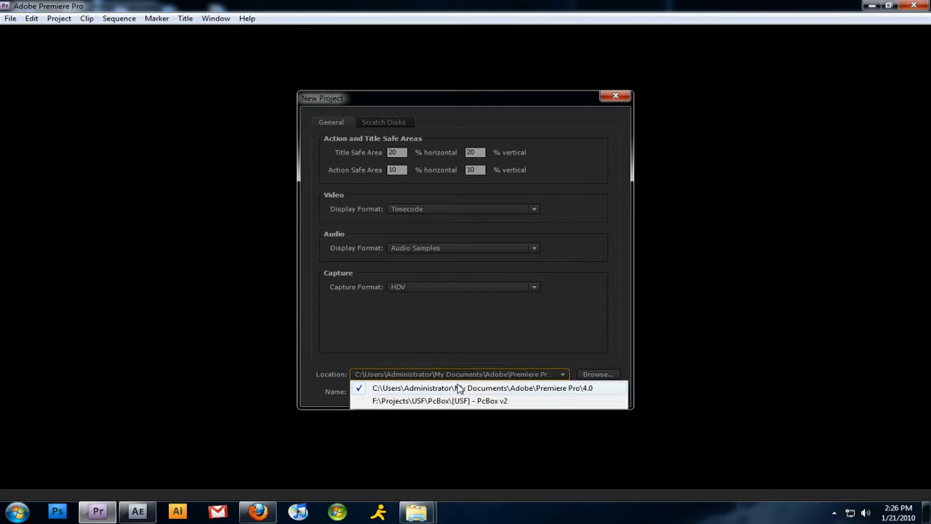
pyautogui.click(482, 387)
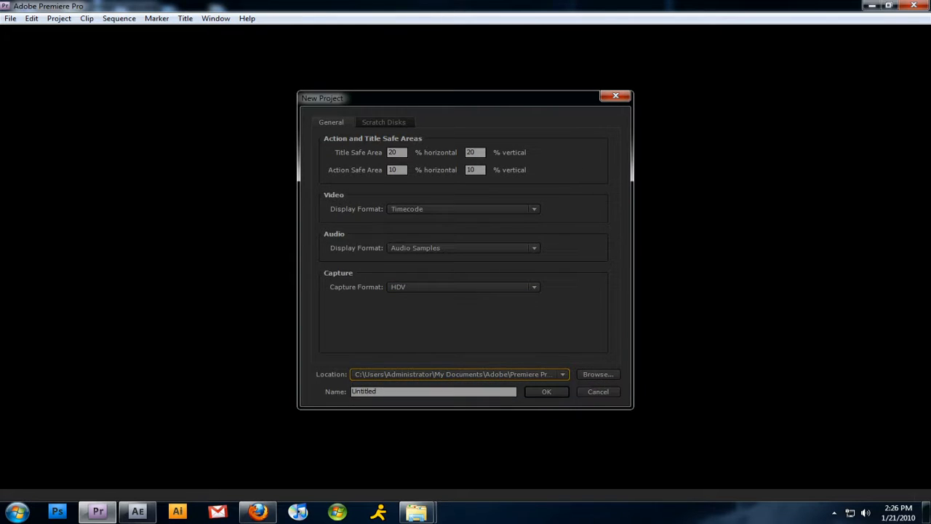
pyautogui.write('tutorial')
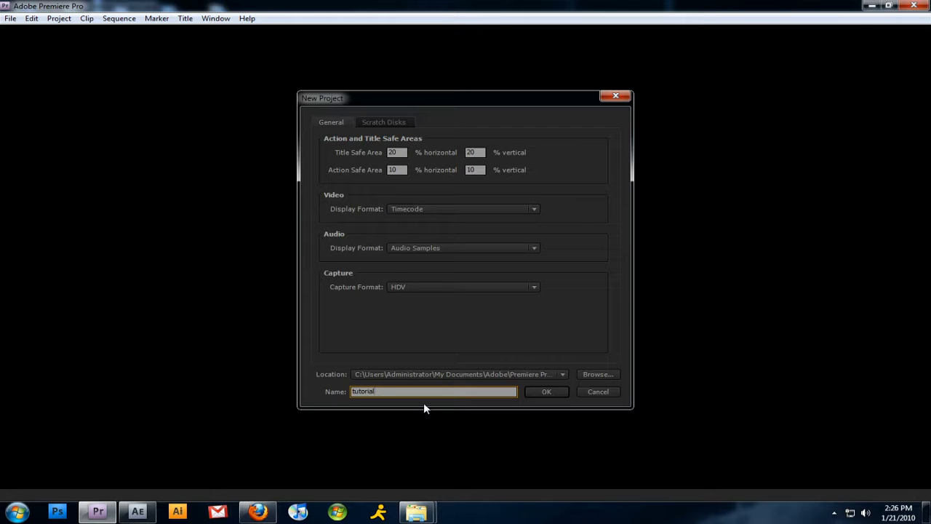
pyautogui.write('1')
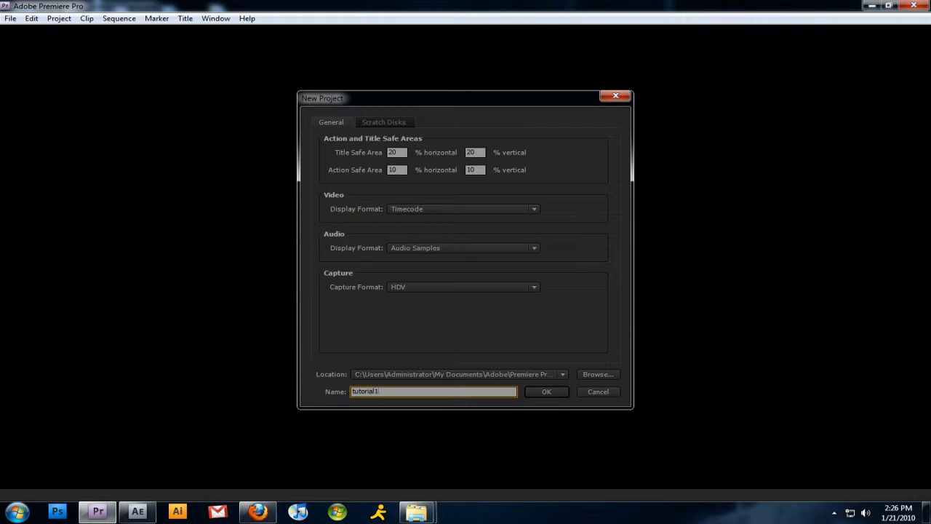
pyautogui.click(547, 392)
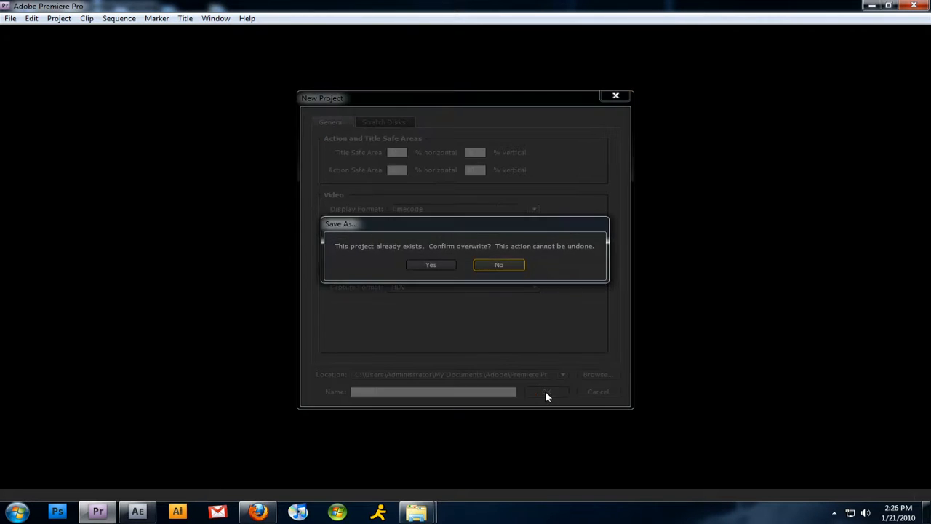
pyautogui.click(431, 264)
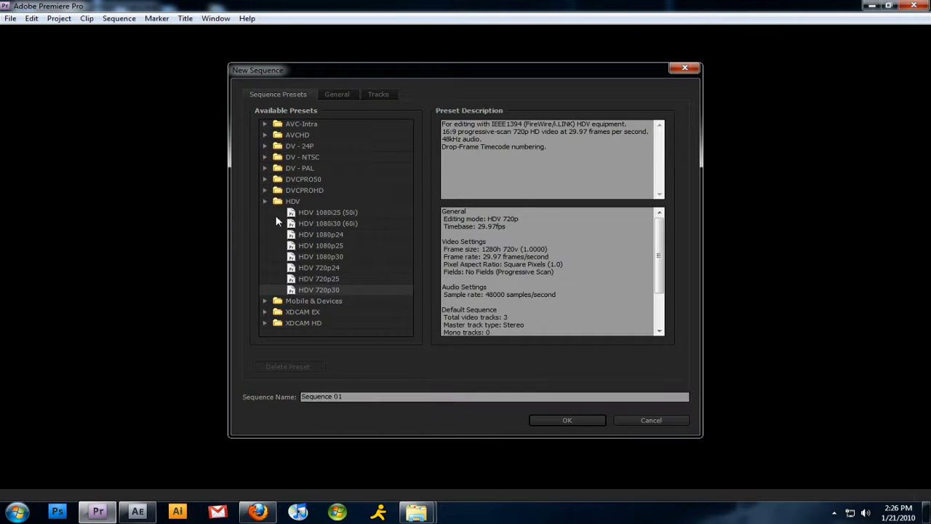
# Step: Create 'Sequence 01' using the HDV 720p30 preset from the HDV group
pyautogui.click(265, 200)
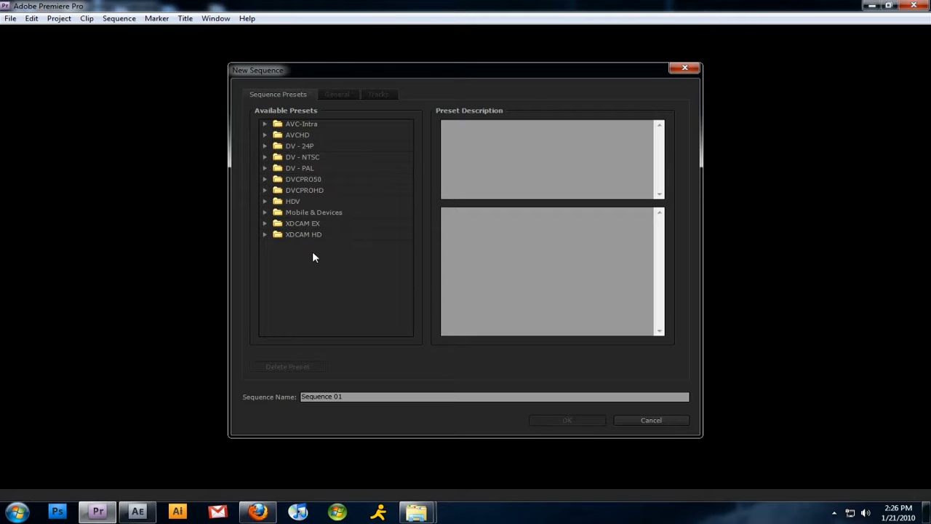
pyautogui.moveTo(269, 208)
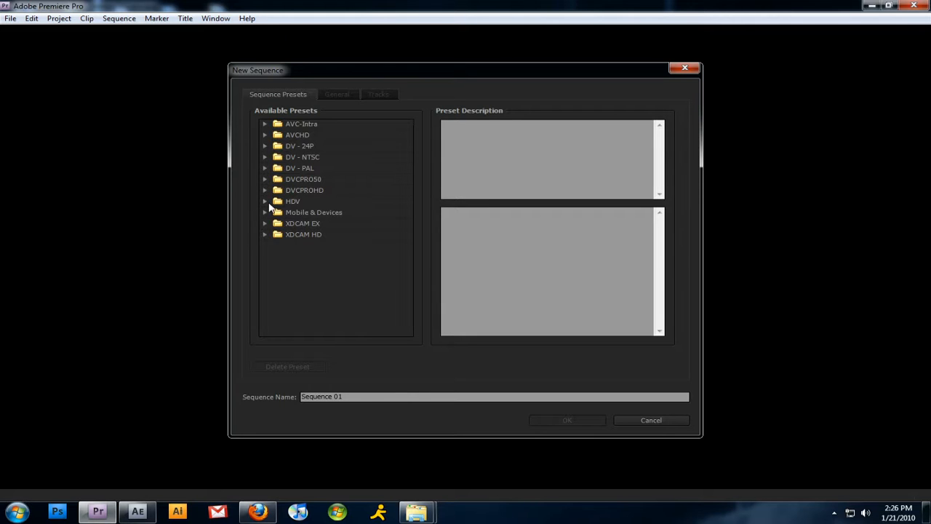
pyautogui.click(265, 201)
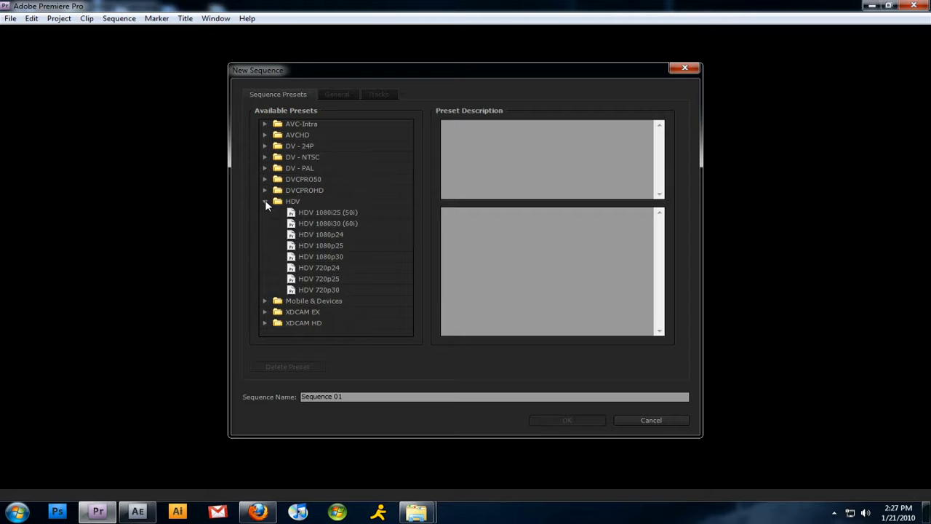
pyautogui.click(292, 201)
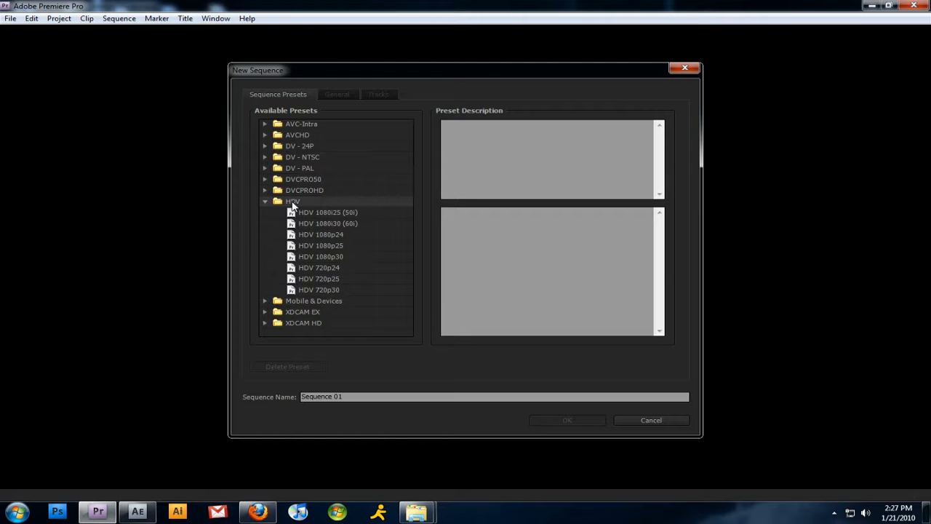
pyautogui.click(319, 290)
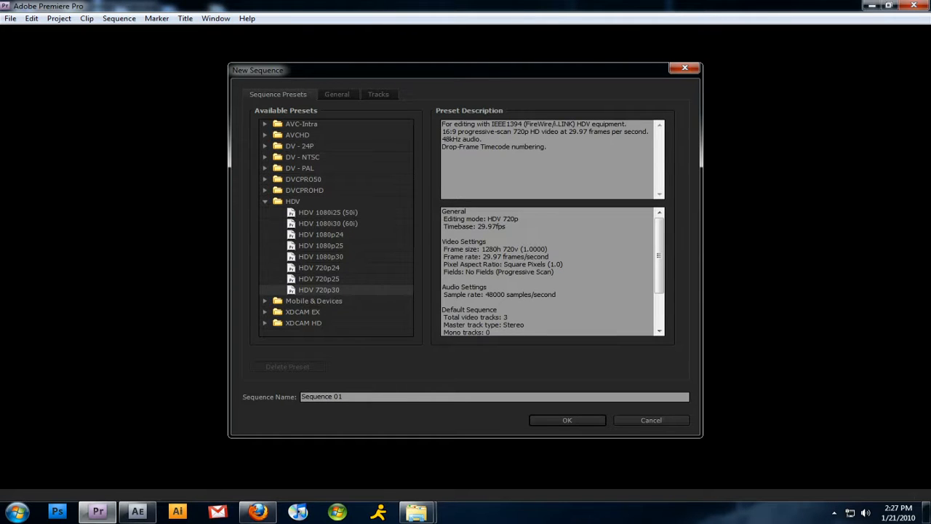
pyautogui.click(495, 396)
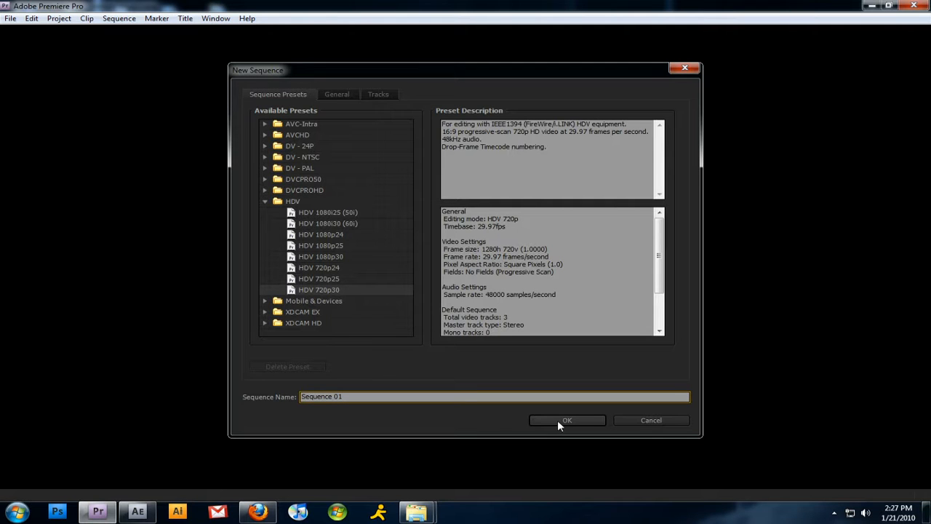
pyautogui.click(567, 420)
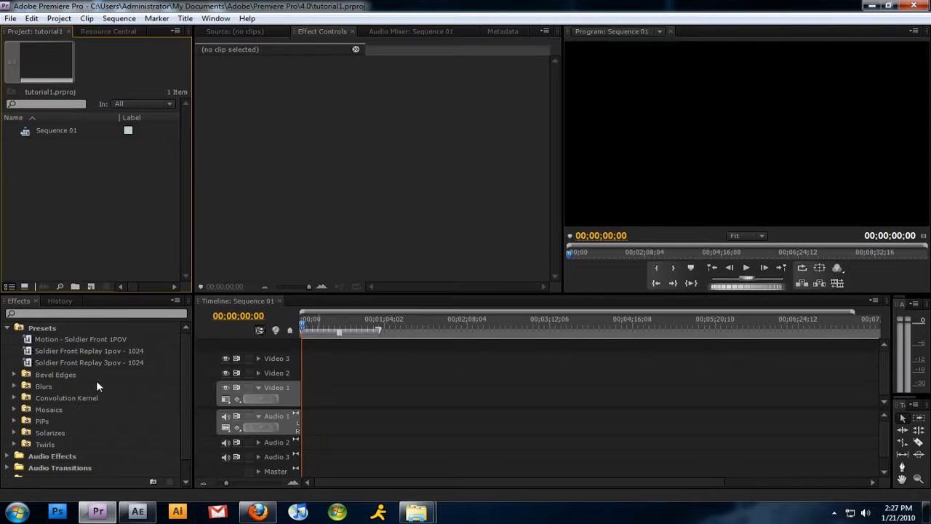
# Step: Put the playhead at 00;00;13;15, then open and close the Multi-Camera Monitor
pyautogui.click(423, 330)
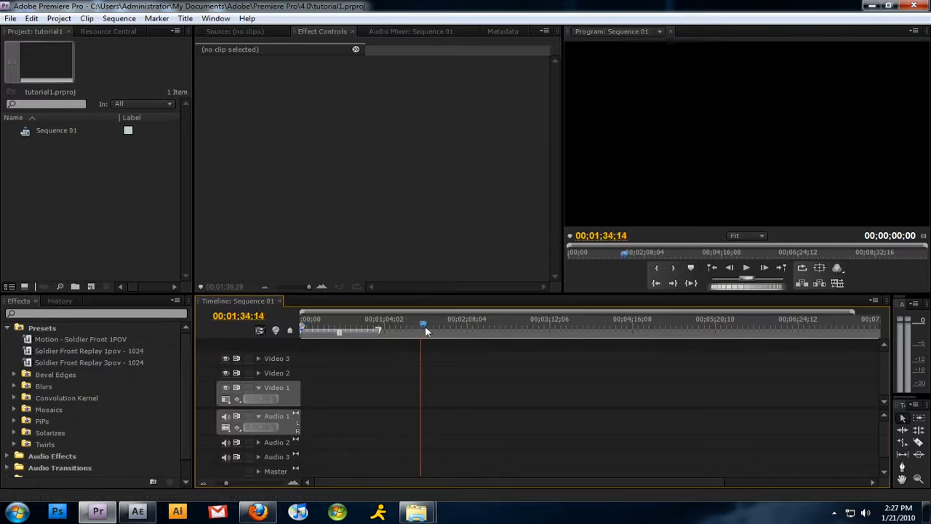
pyautogui.click(318, 319)
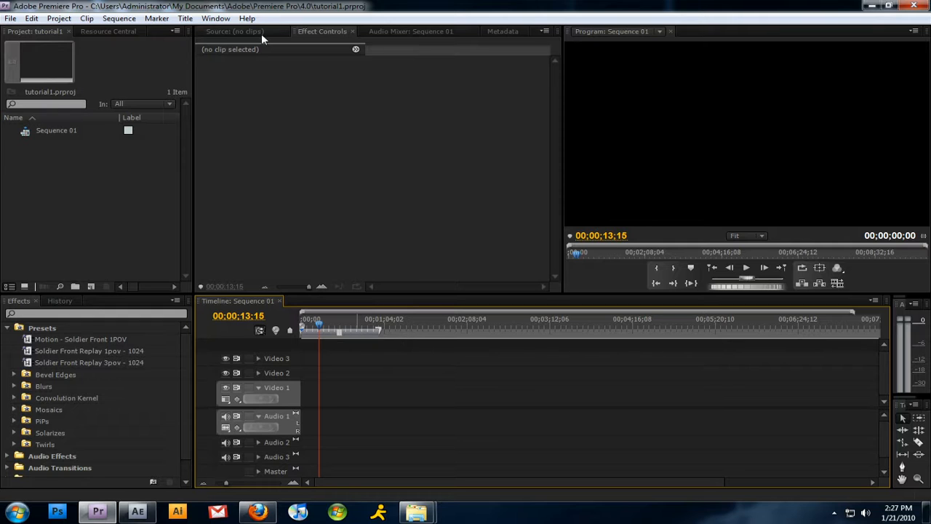
pyautogui.click(215, 18)
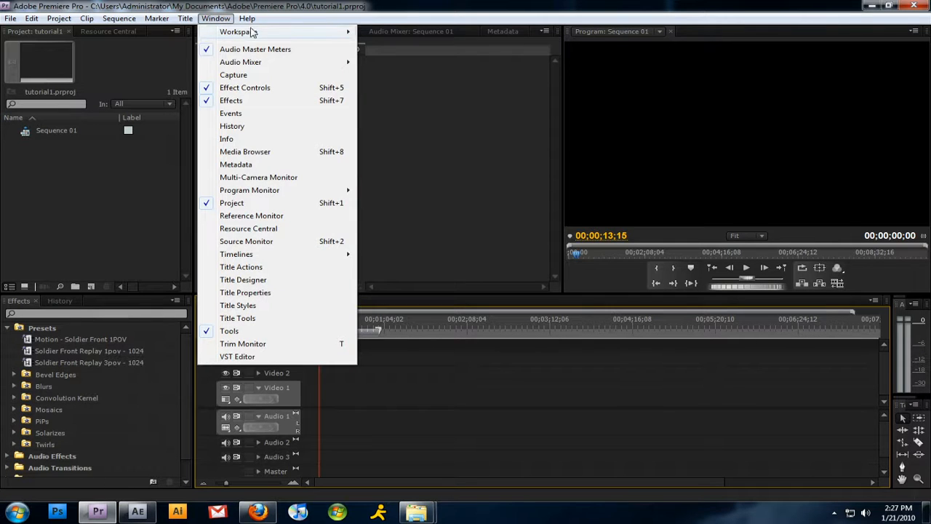
pyautogui.moveTo(238, 31)
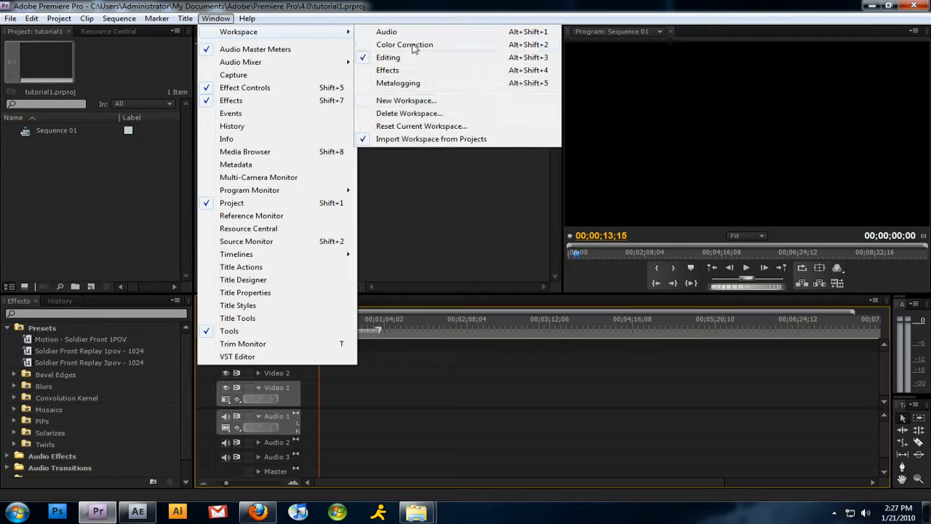
pyautogui.moveTo(407, 32)
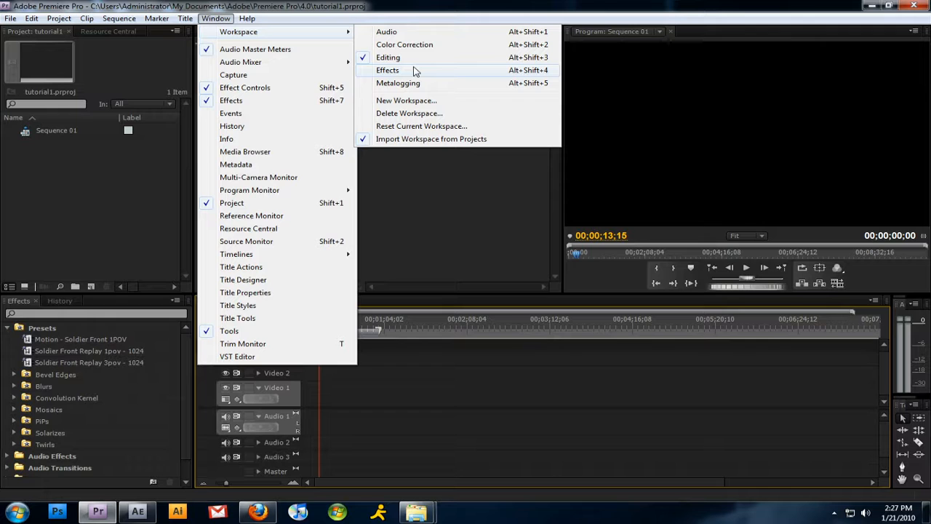
pyautogui.moveTo(411, 62)
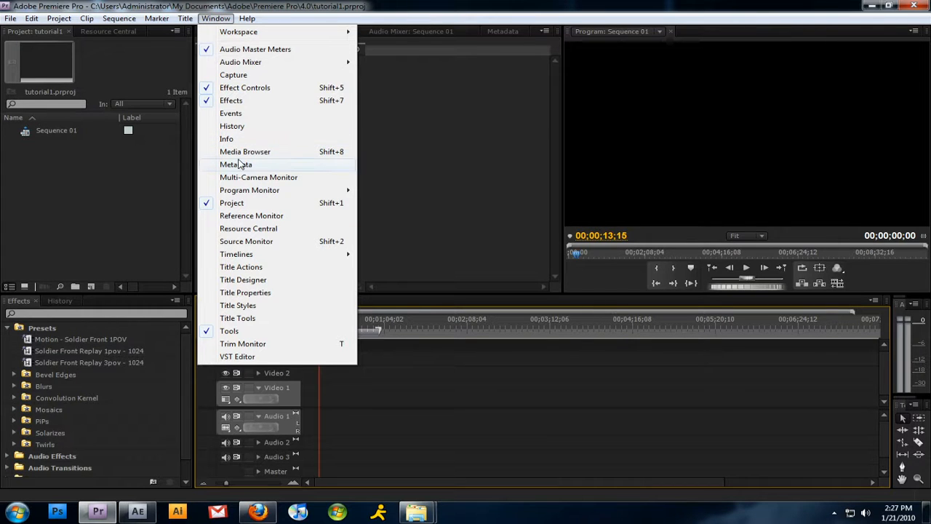
pyautogui.moveTo(244, 279)
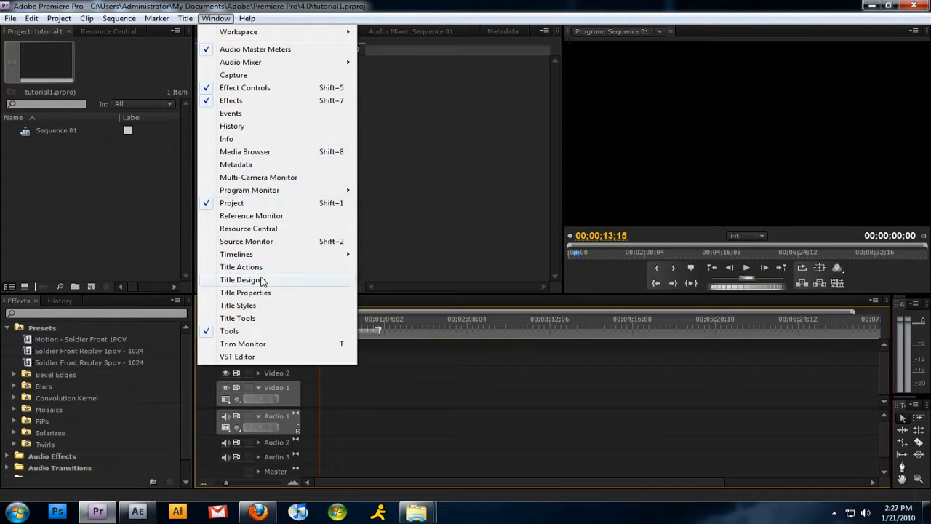
pyautogui.click(258, 177)
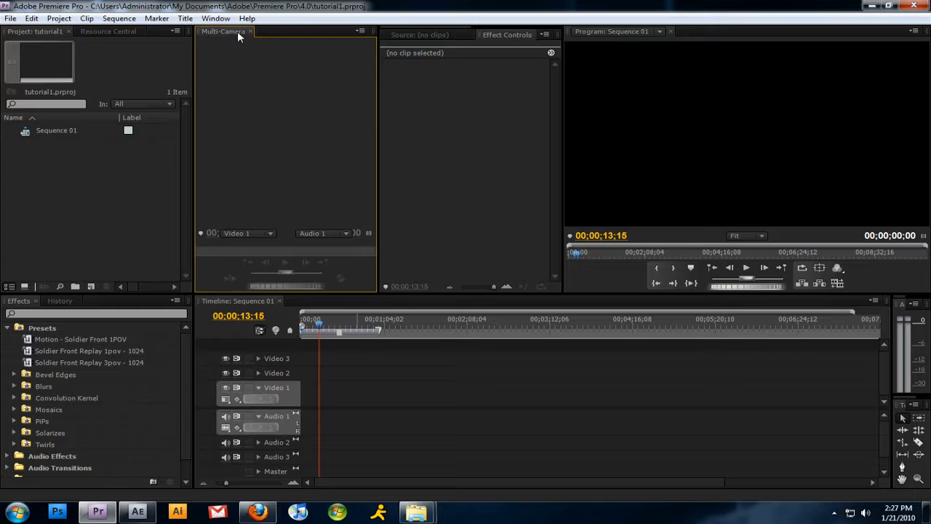
pyautogui.click(250, 31)
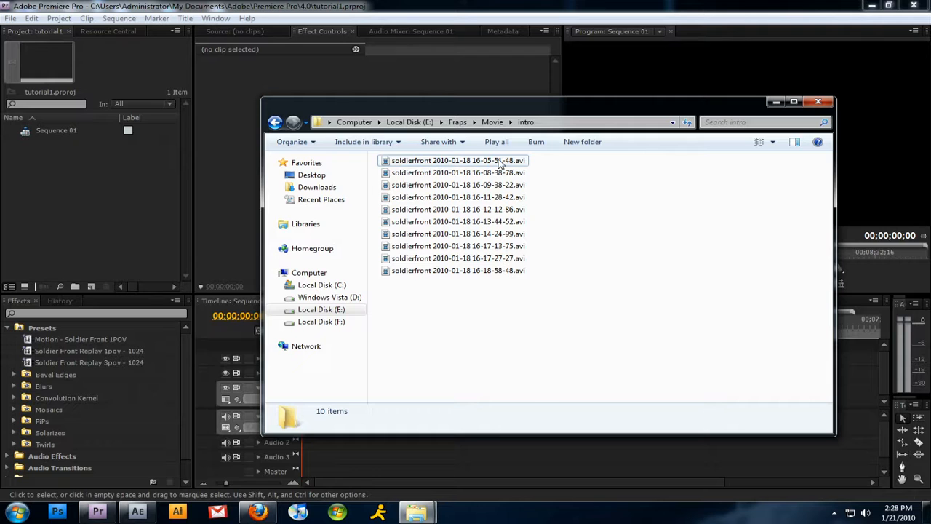
pyautogui.moveTo(458, 160); pyautogui.dragTo(168, 164)
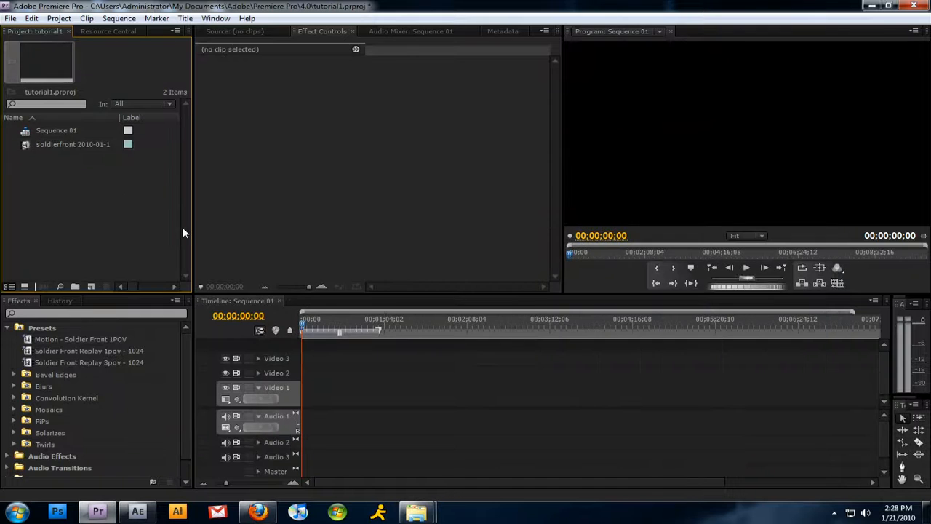
pyautogui.click(73, 144)
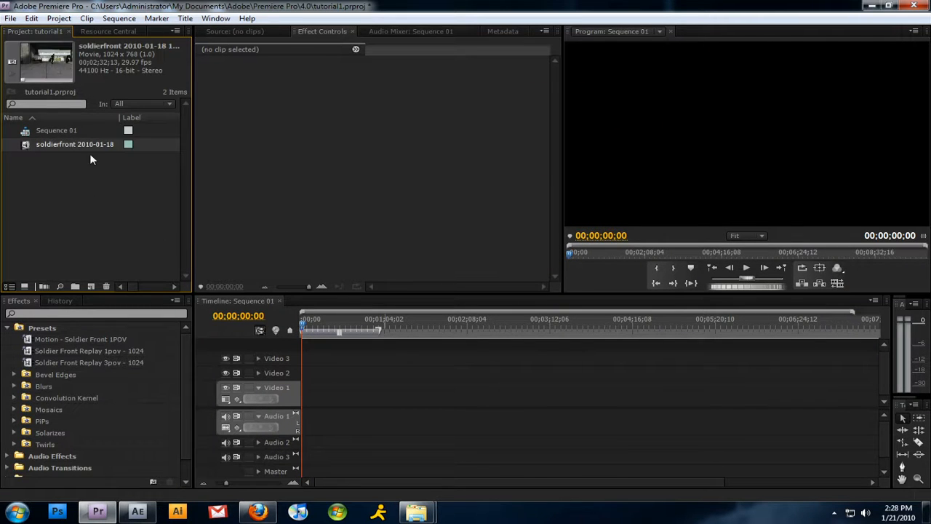
pyautogui.moveTo(24, 286)
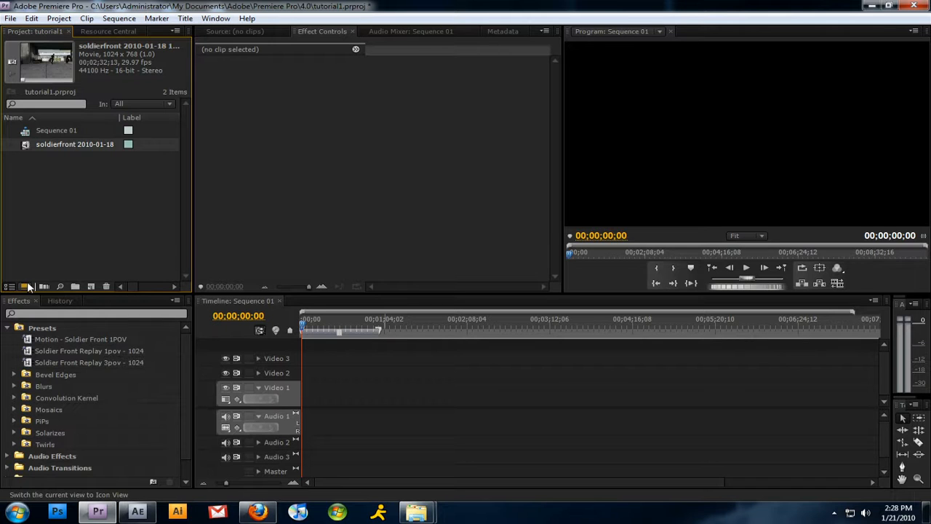
pyautogui.click(27, 286)
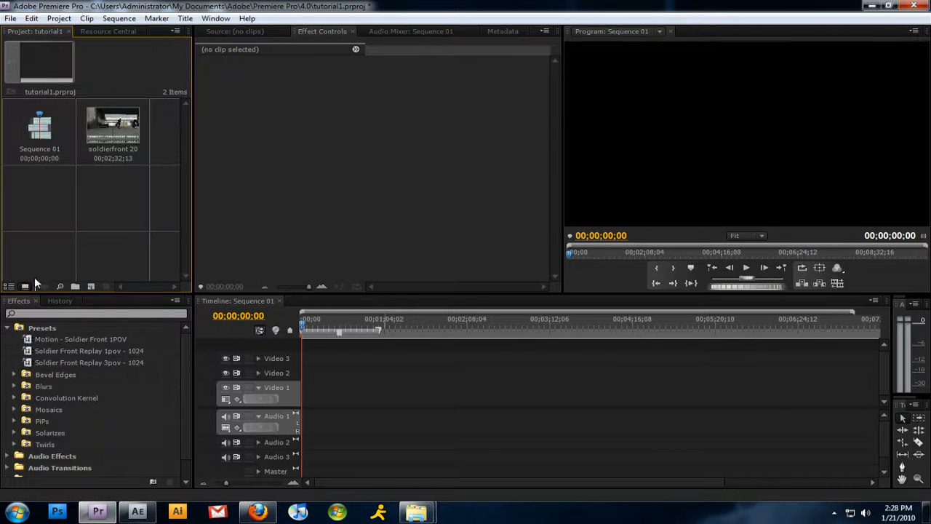
pyautogui.click(112, 127)
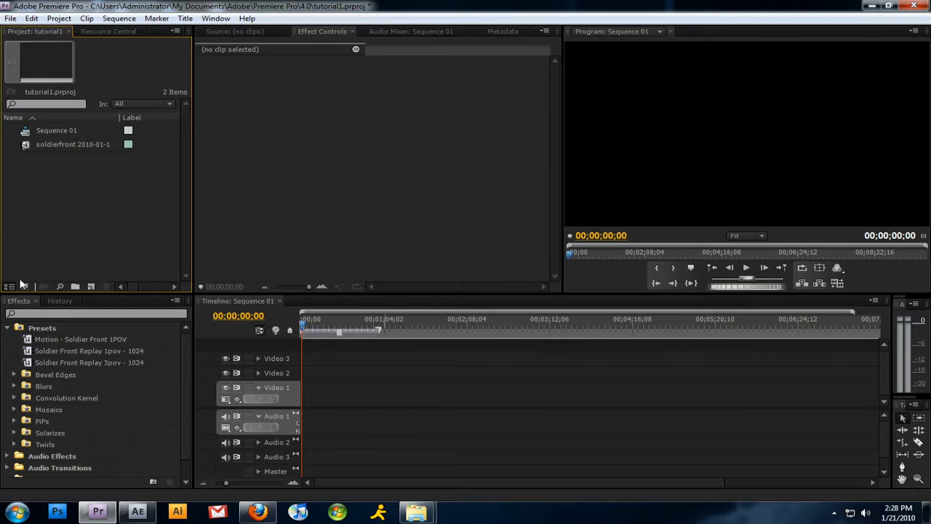
pyautogui.click(73, 144)
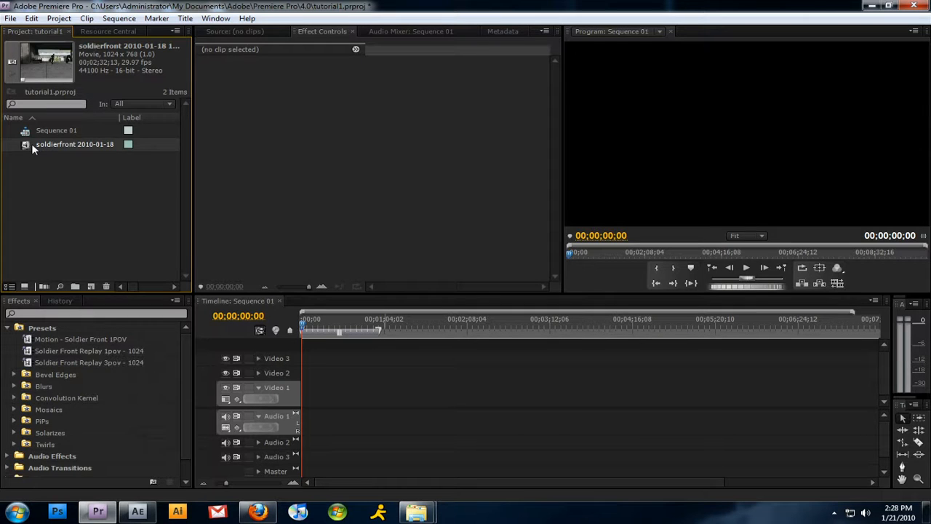
# Step: Preview the soldierfront clip in the Source Monitor and mark a roughly three-second portion
pyautogui.doubleClick(74, 144)
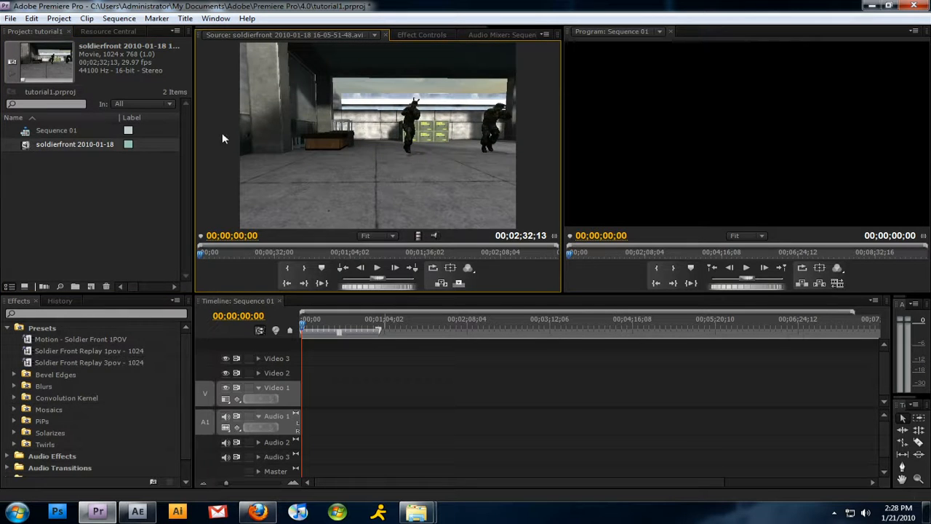
pyautogui.click(375, 34)
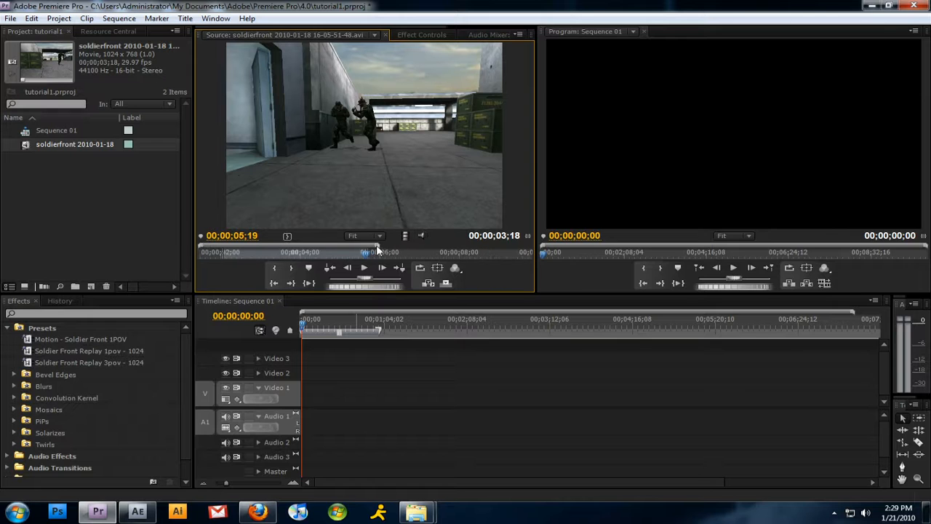
pyautogui.moveTo(364, 252); pyautogui.dragTo(287, 252)
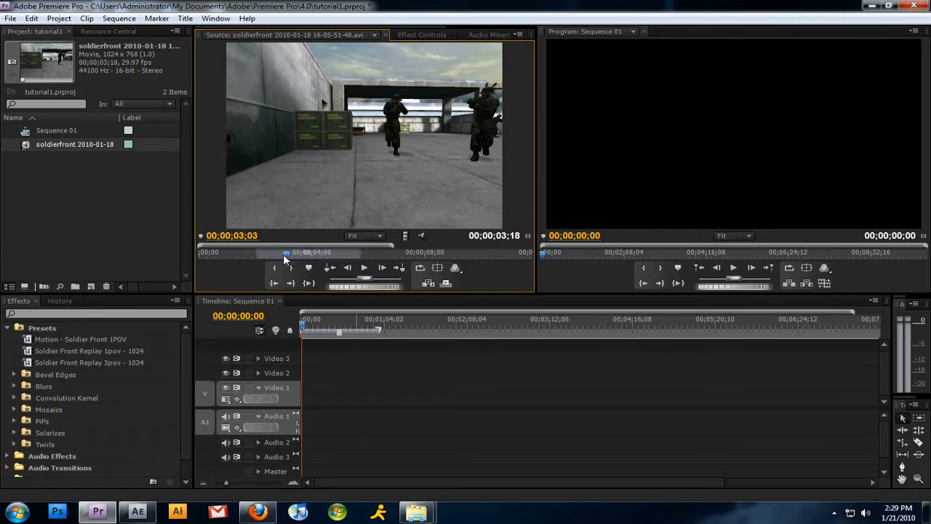
pyautogui.moveTo(286, 253); pyautogui.dragTo(382, 253)
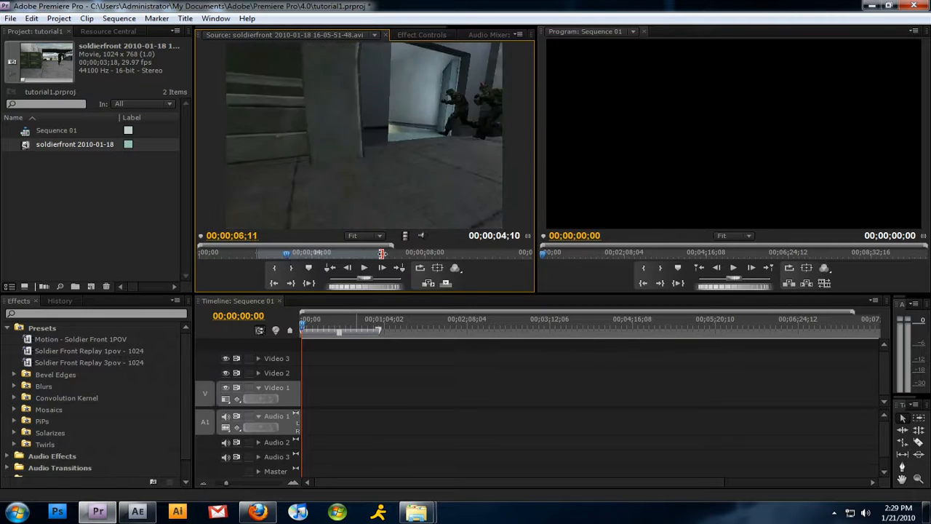
pyautogui.moveTo(382, 252); pyautogui.dragTo(349, 253)
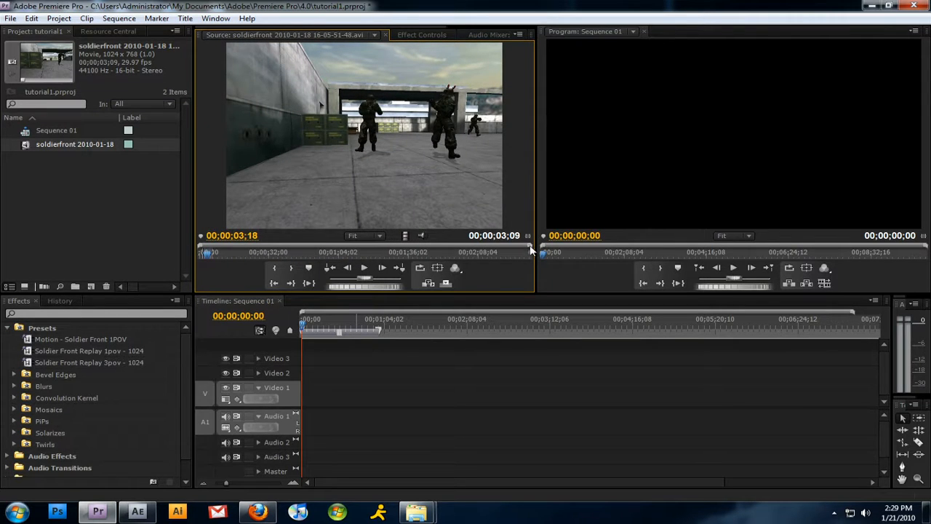
pyautogui.moveTo(232, 342)
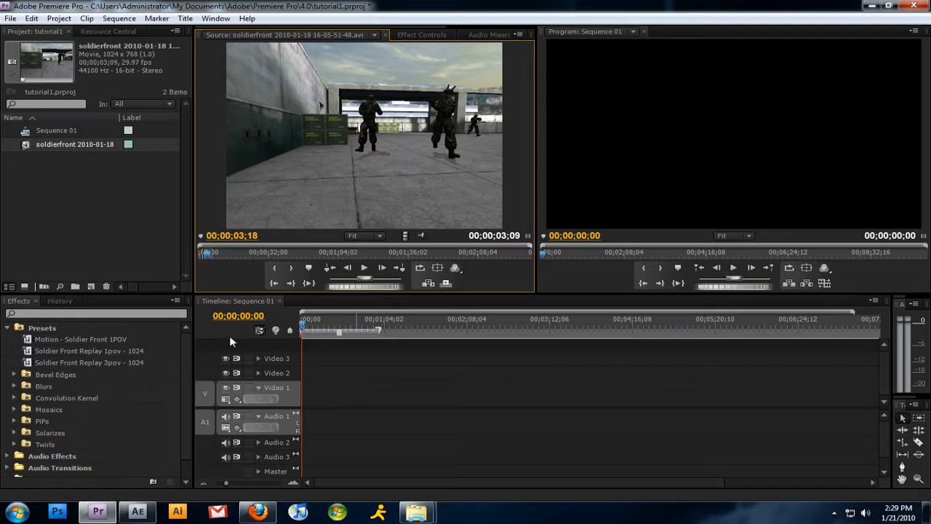
pyautogui.moveTo(330, 369)
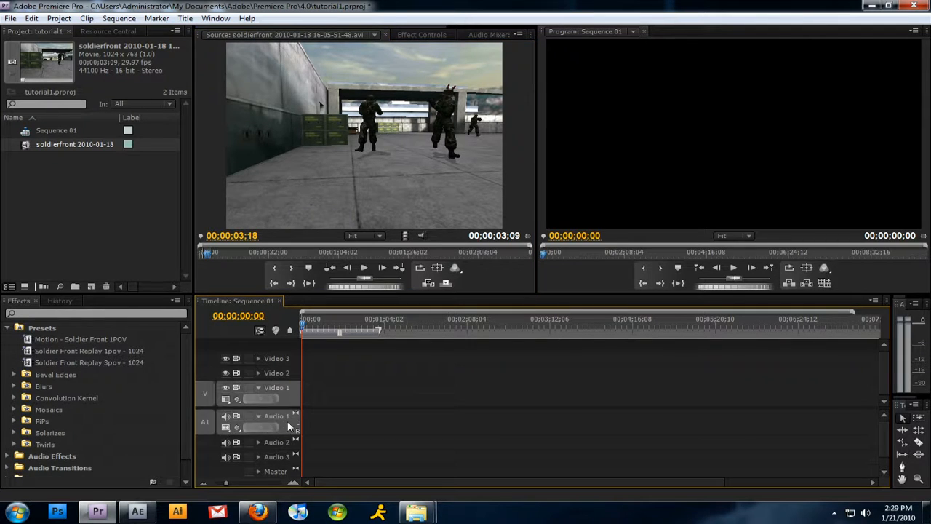
pyautogui.moveTo(446, 284)
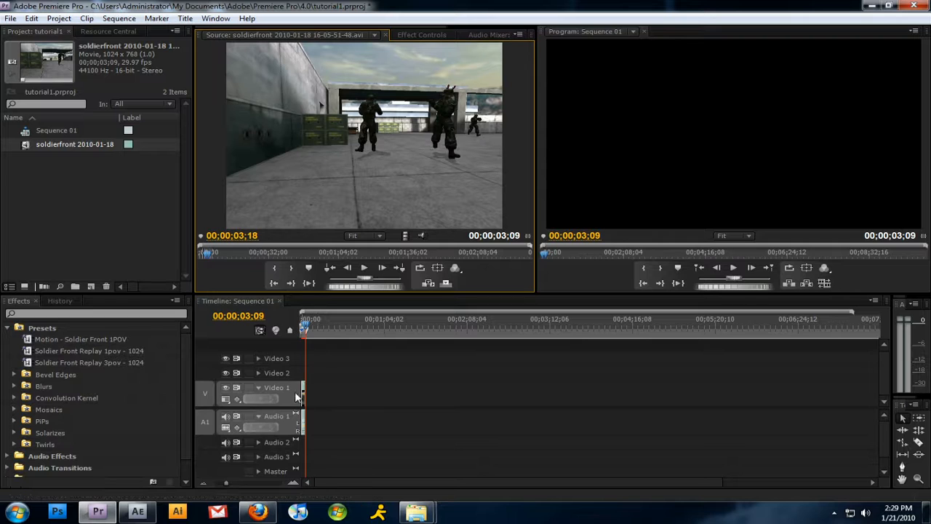
pyautogui.moveTo(260, 460)
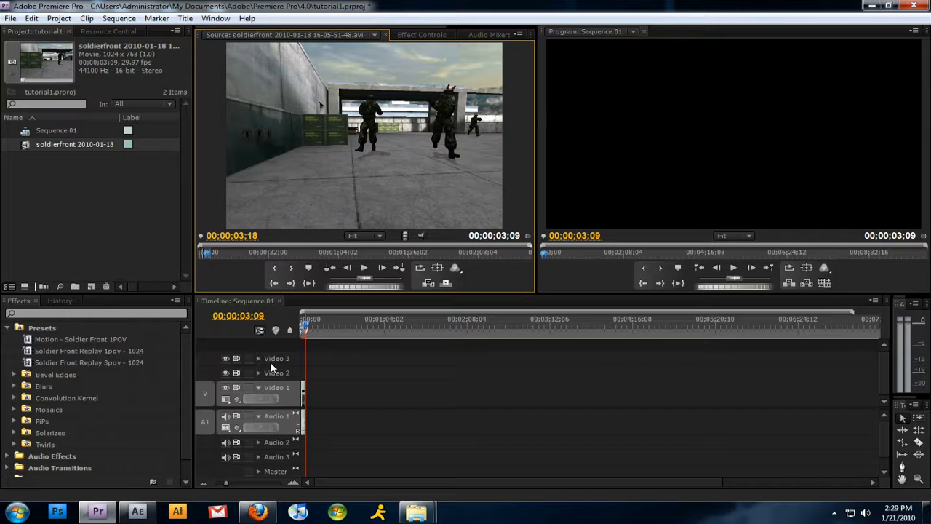
# Step: Zoom the Timeline and move the playhead over the soldierfront clip to preview it
pyautogui.rightClick(273, 368)
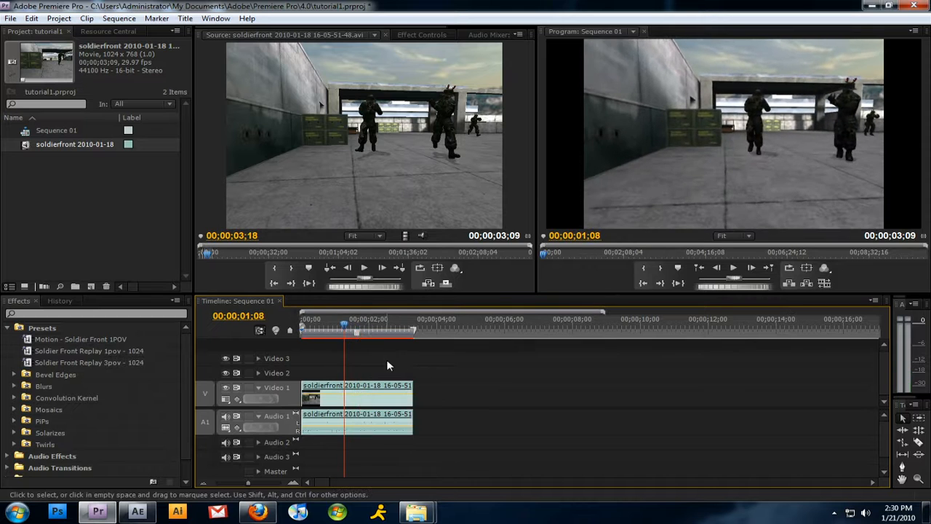
pyautogui.click(320, 328)
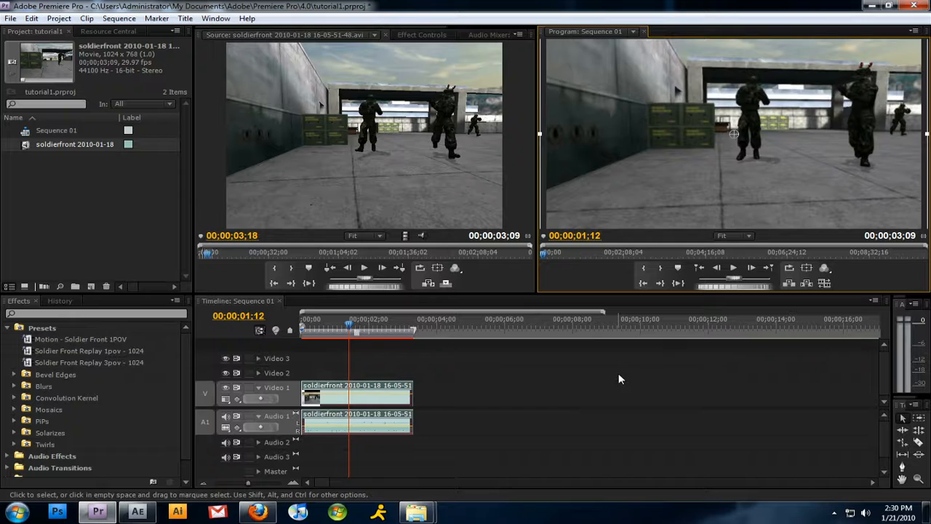
pyautogui.click(346, 331)
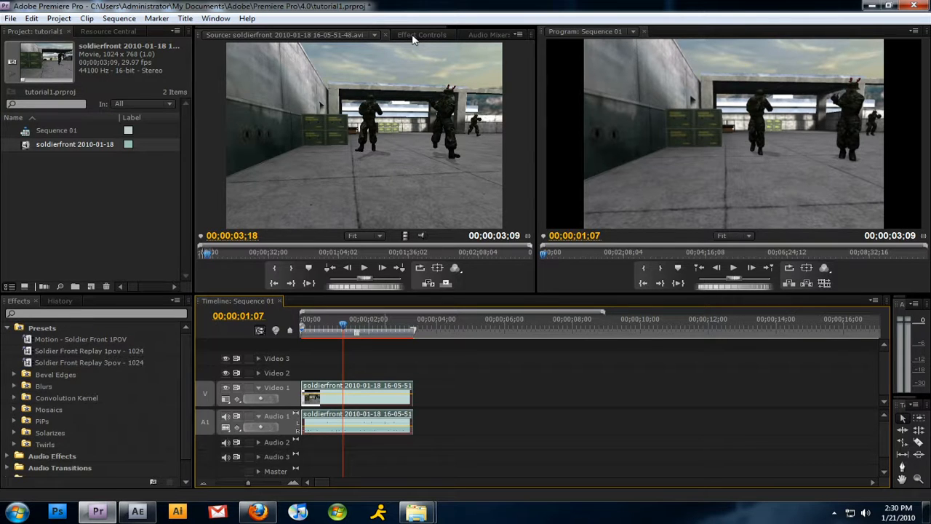
# Step: Set the soldierfront clip's Motion Scale to 126 and Position Y to 436
pyautogui.click(422, 34)
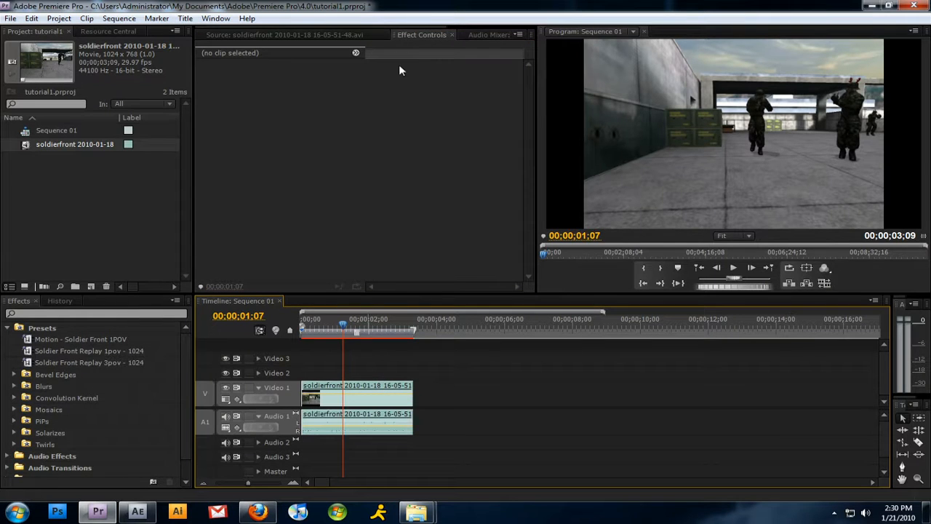
pyautogui.click(357, 393)
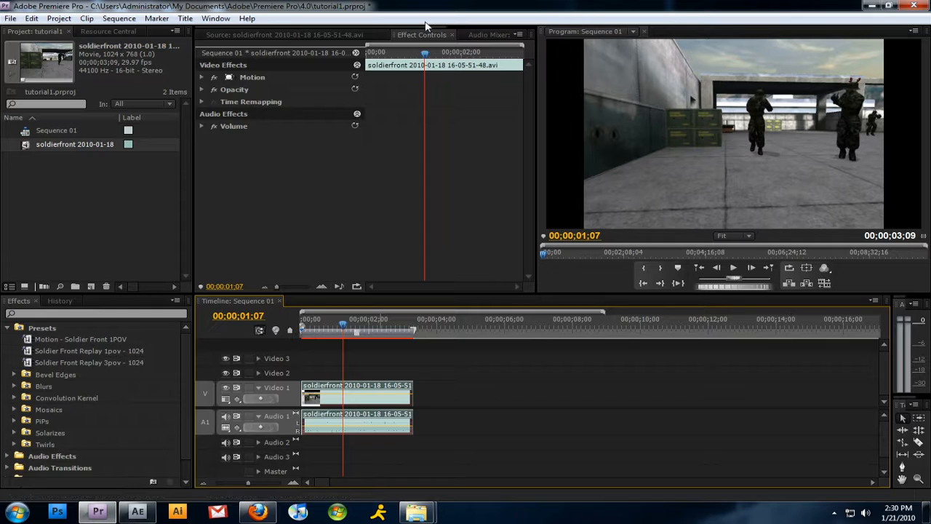
pyautogui.moveTo(315, 89)
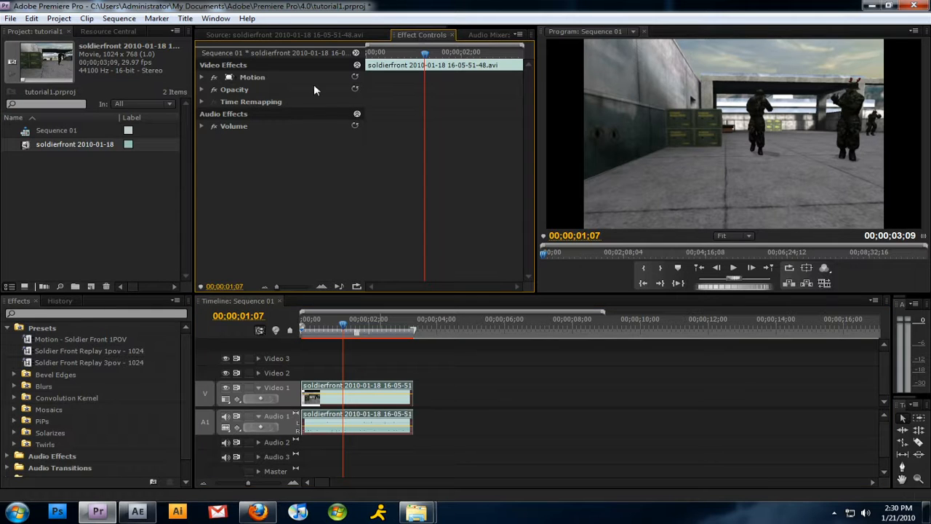
pyautogui.moveTo(201, 84)
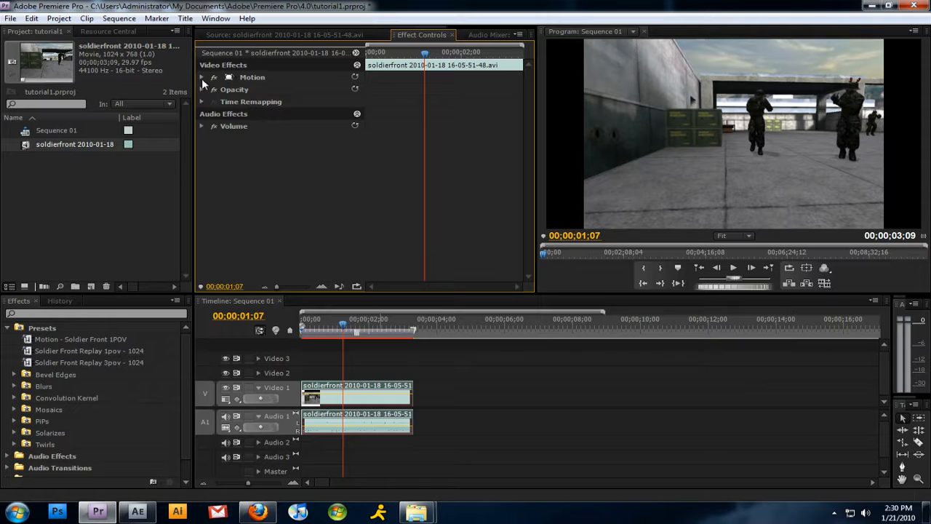
pyautogui.click(201, 77)
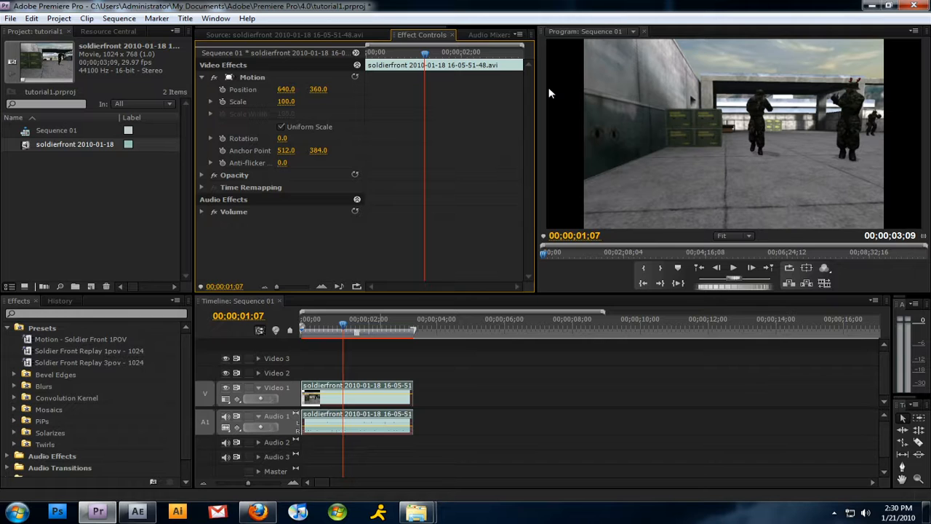
pyautogui.click(281, 126)
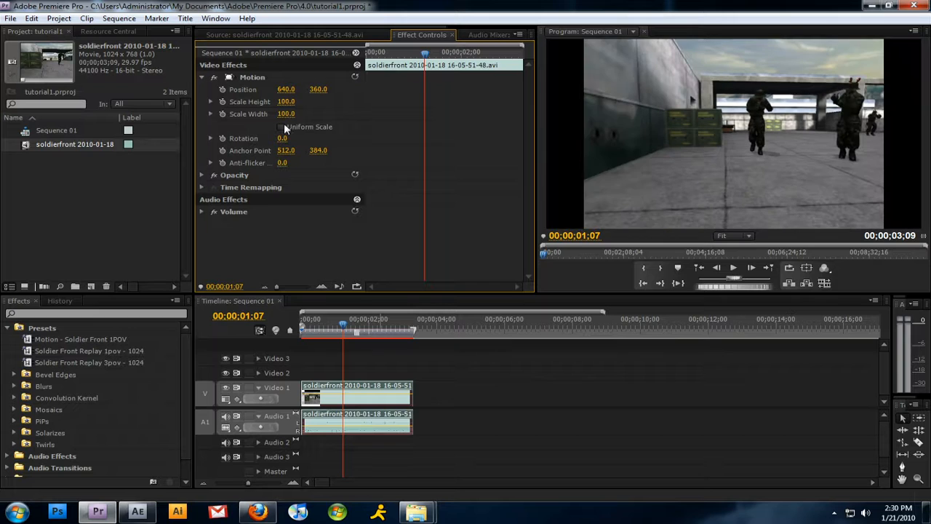
pyautogui.click(281, 126)
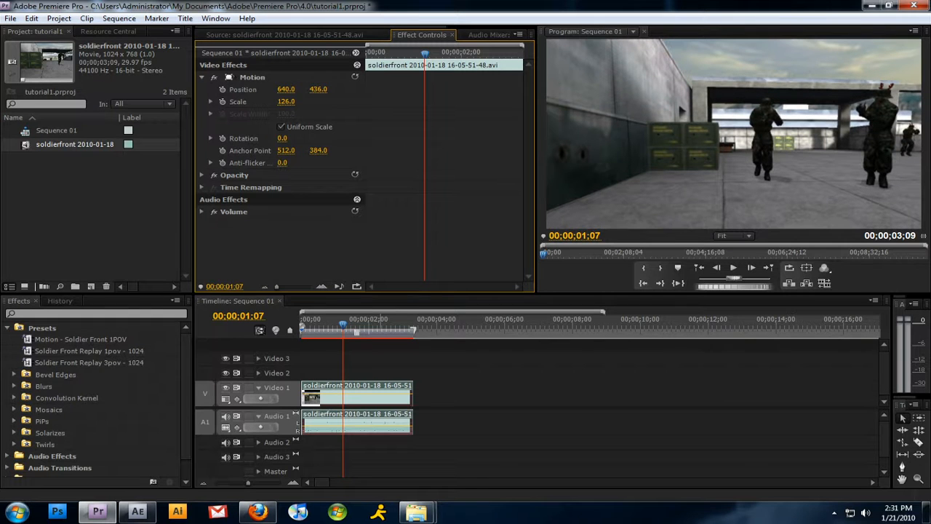
pyautogui.click(444, 401)
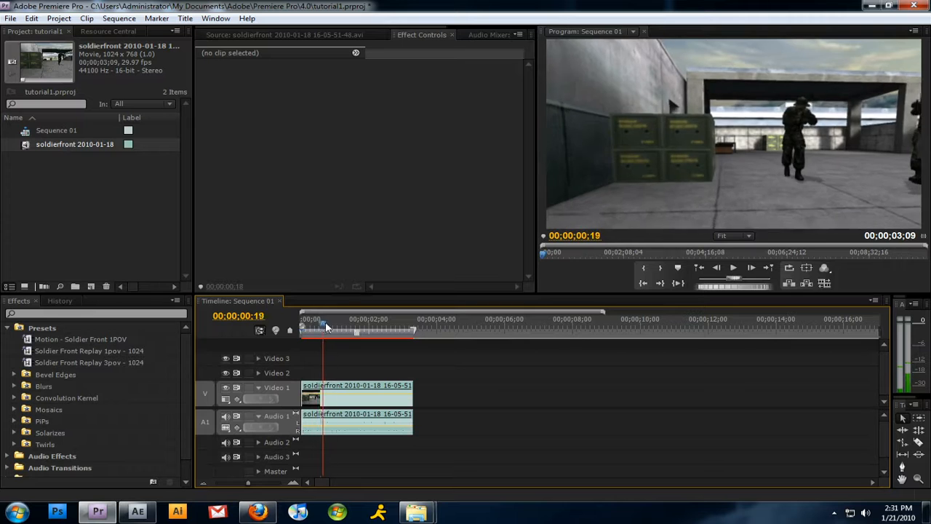
# Step: Scrub the enlarged clip, then save the project as tutorial1.prproj in the 4.0 folder
pyautogui.moveTo(326, 330); pyautogui.dragTo(421, 330)
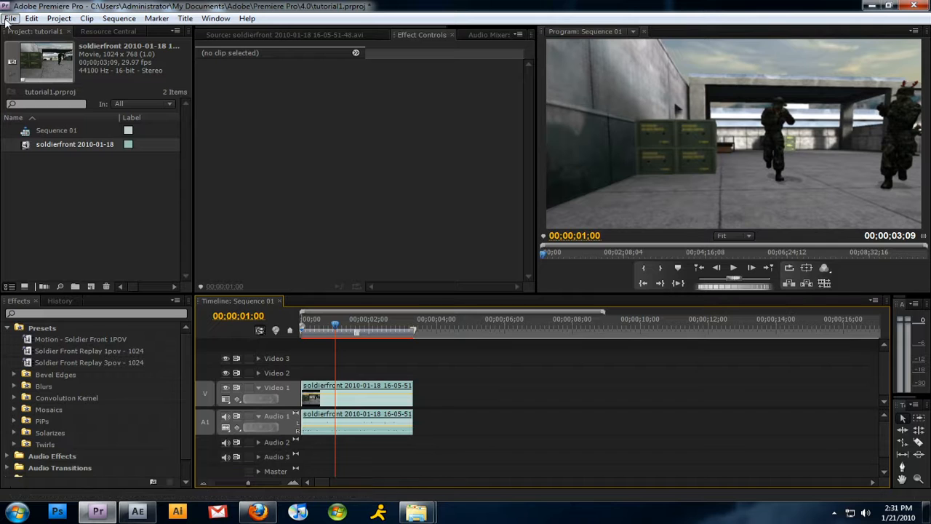
pyautogui.click(10, 19)
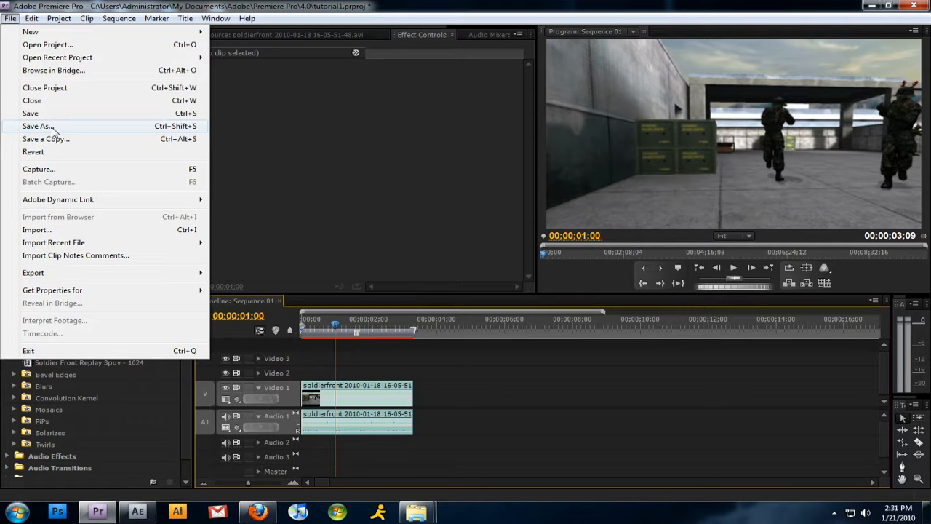
pyautogui.click(37, 126)
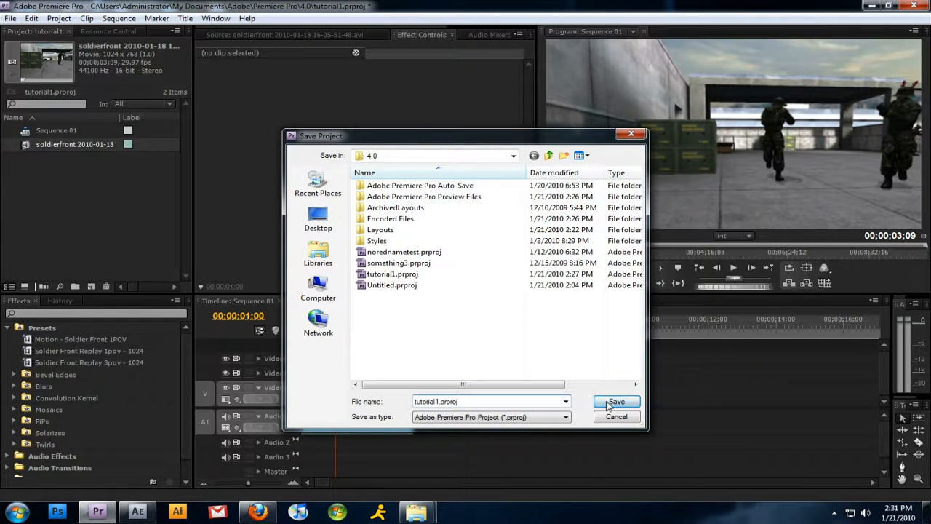
pyautogui.click(616, 401)
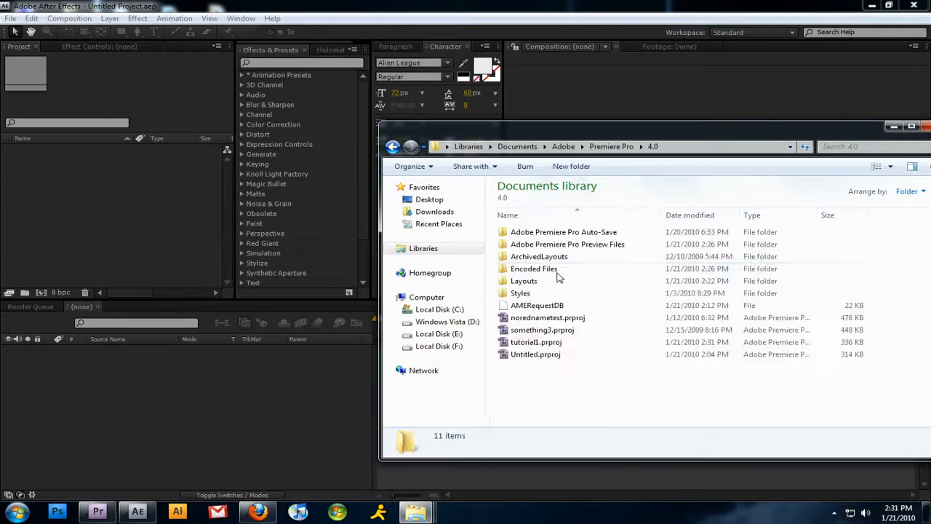
# Step: Import tutorial1.prproj into After Effects so Sequence 01 arrives as a dynamic link
pyautogui.click(536, 342)
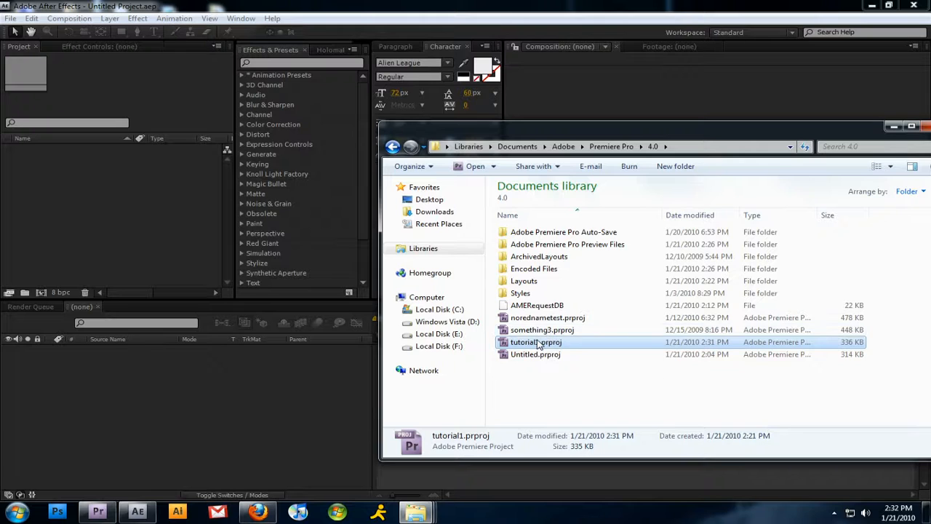
pyautogui.moveTo(143, 222)
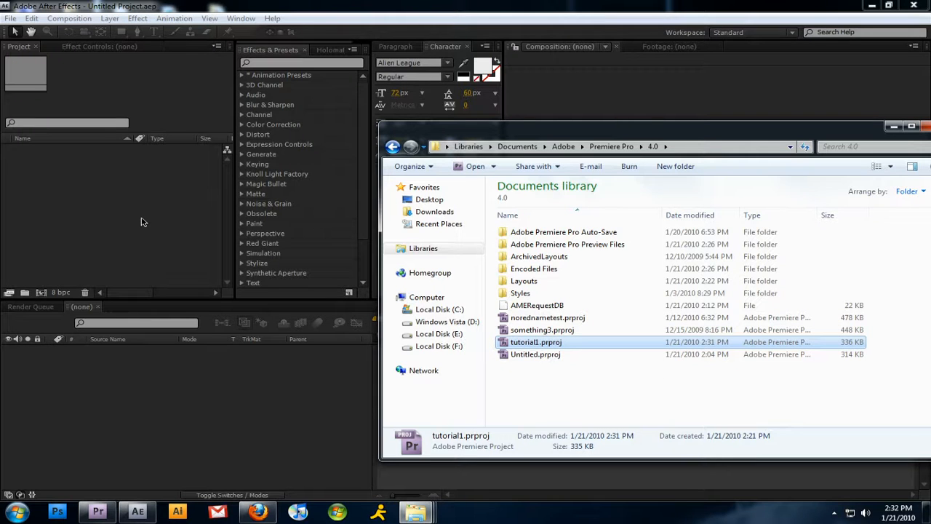
pyautogui.doubleClick(536, 342)
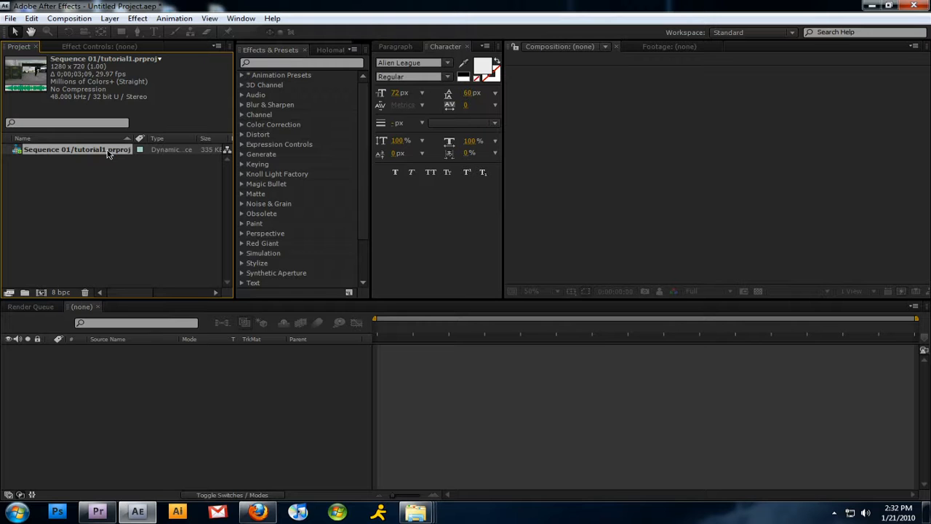
# Step: Open Sequence 01/tutorial1.prproj as a composition and scrub through the soldierfront footage
pyautogui.doubleClick(77, 149)
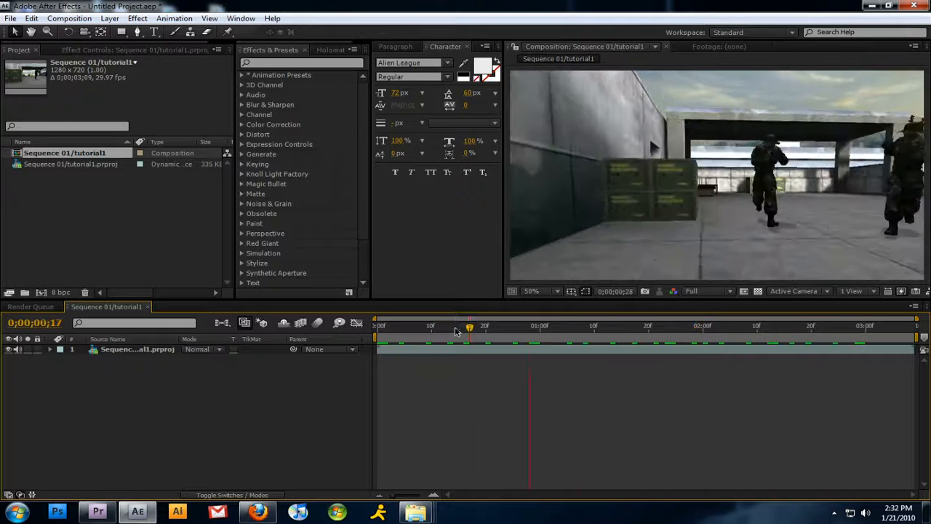
pyautogui.click(757, 325)
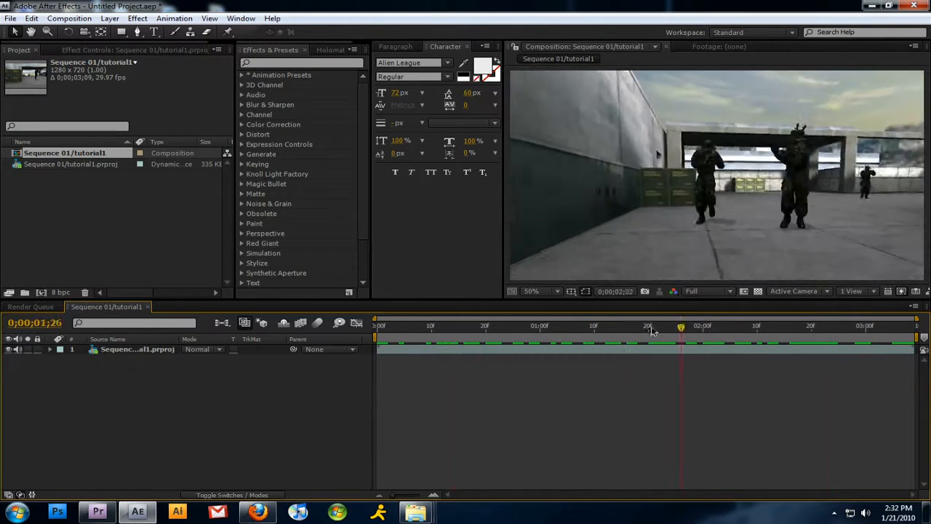
pyautogui.moveTo(681, 325); pyautogui.dragTo(713, 325)
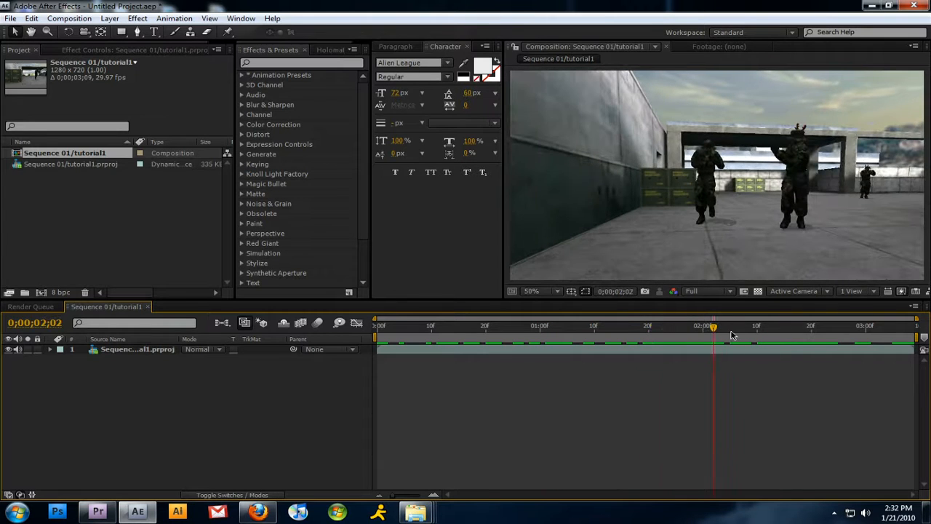
# Step: Add a new Adjustment Layer via the timeline's New menu and select it
pyautogui.rightClick(146, 392)
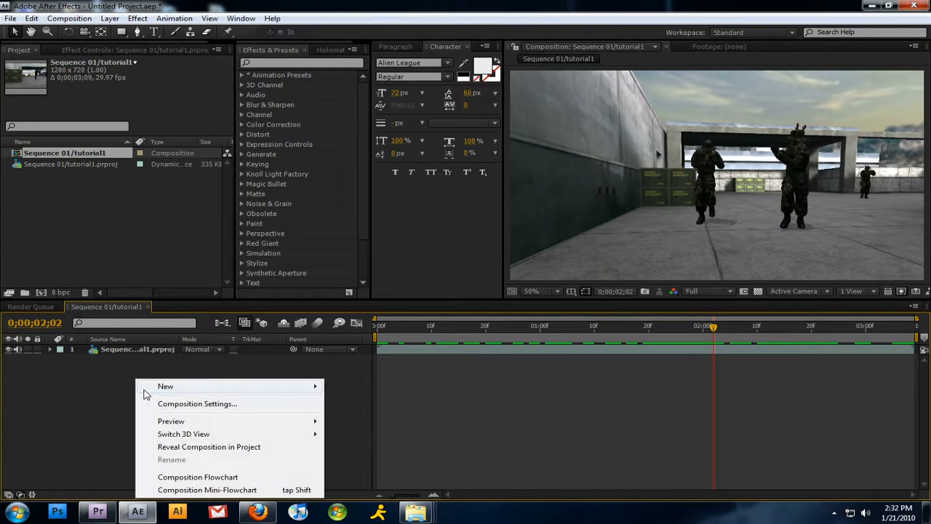
pyautogui.moveTo(165, 385)
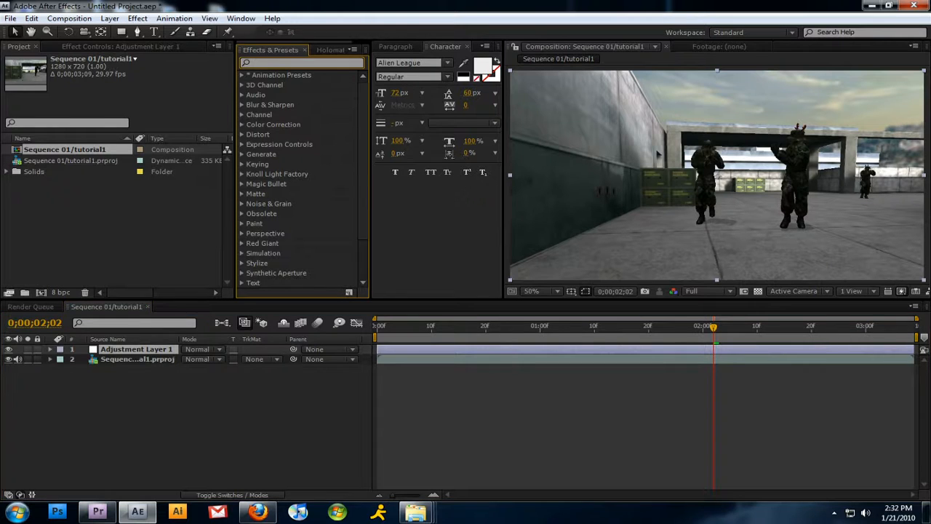
pyautogui.click(136, 349)
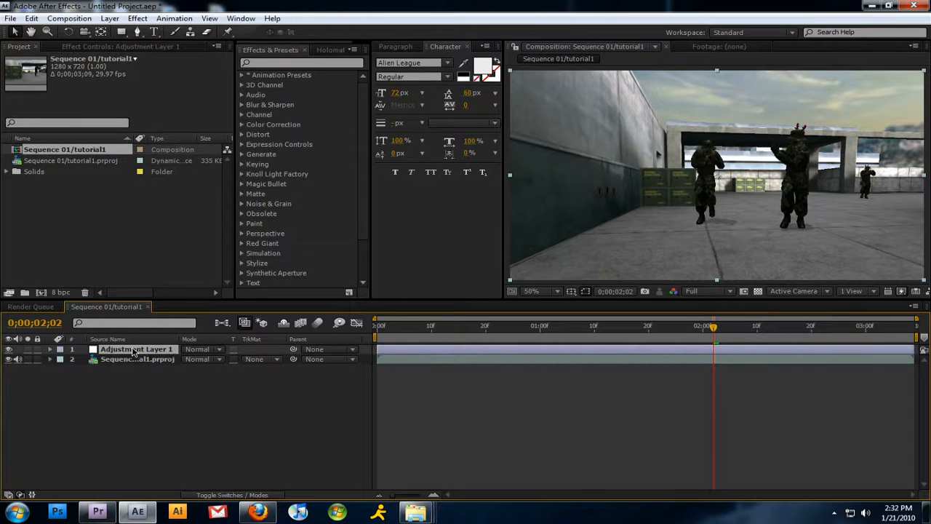
# Step: Apply Fast Blur at blurriness 20 to the adjustment layer, with Repeat Edge Pixels enabled
pyautogui.click(137, 18)
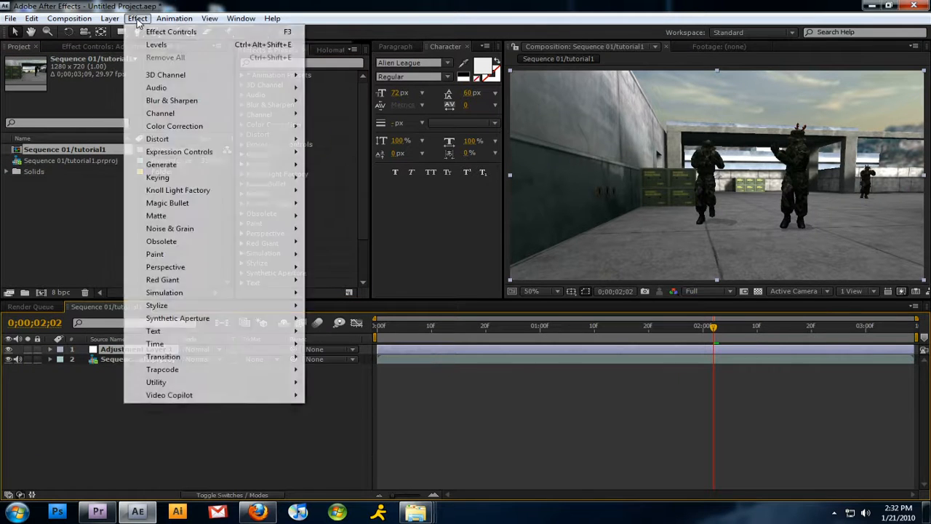
pyautogui.moveTo(171, 100)
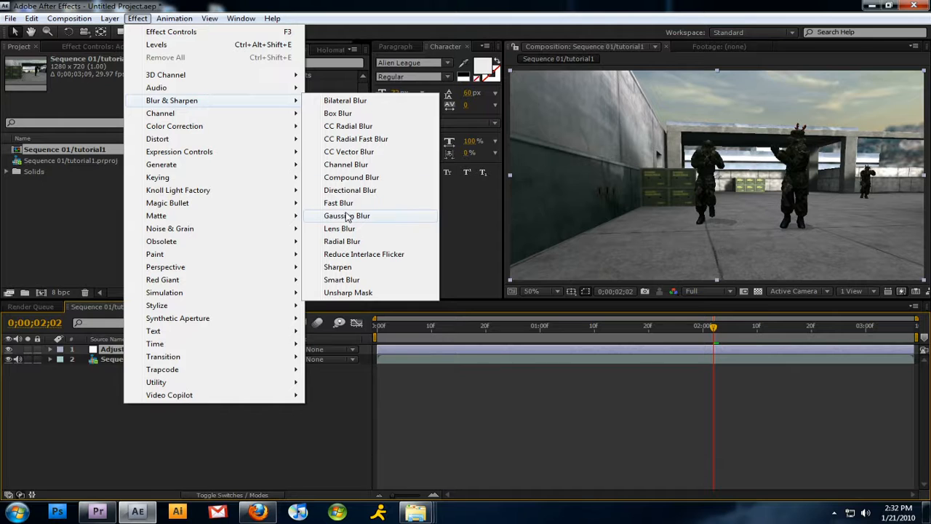
pyautogui.click(338, 202)
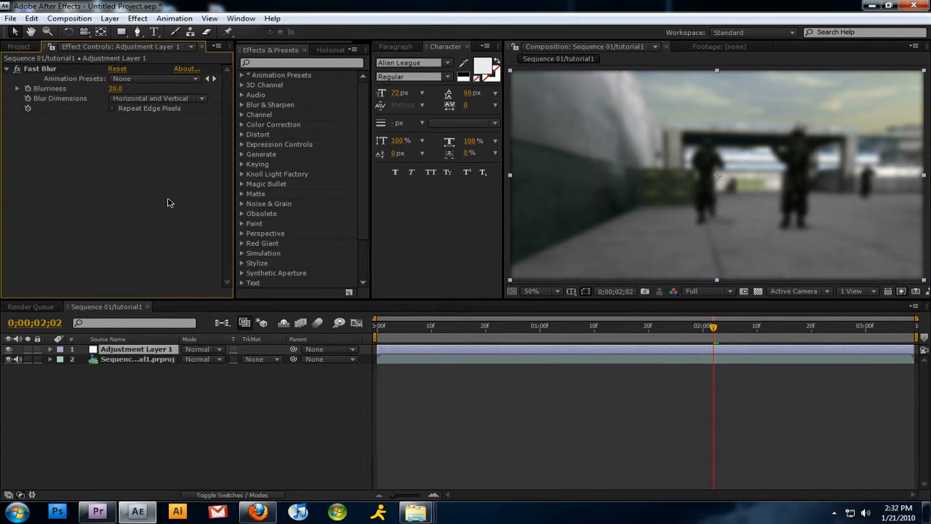
pyautogui.click(112, 108)
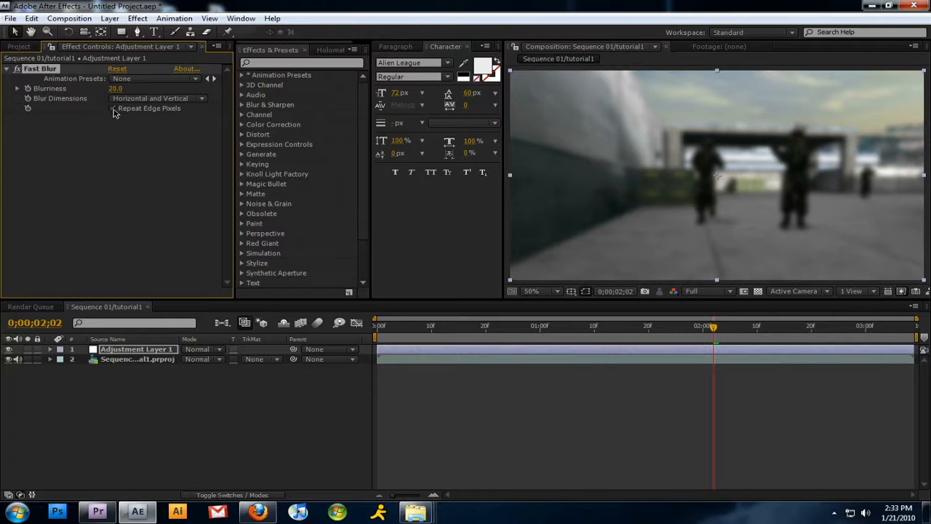
pyautogui.click(112, 107)
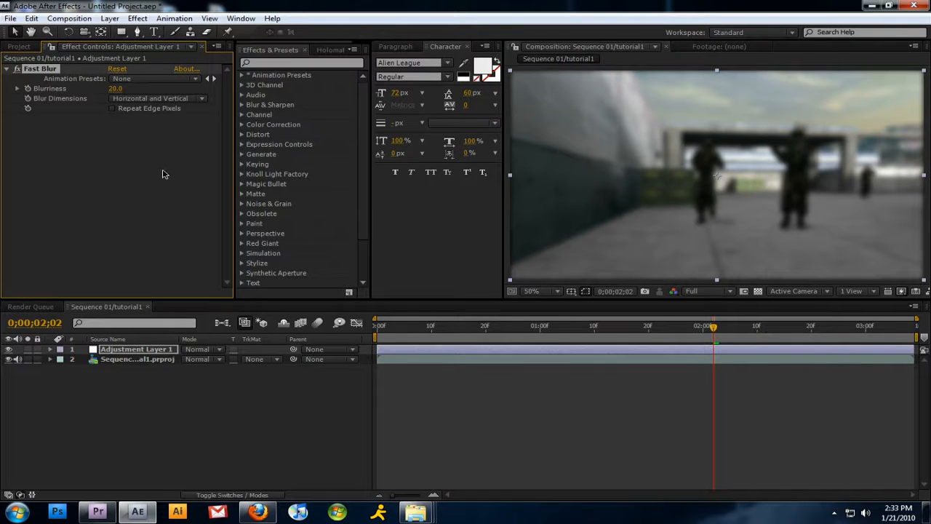
pyautogui.click(112, 108)
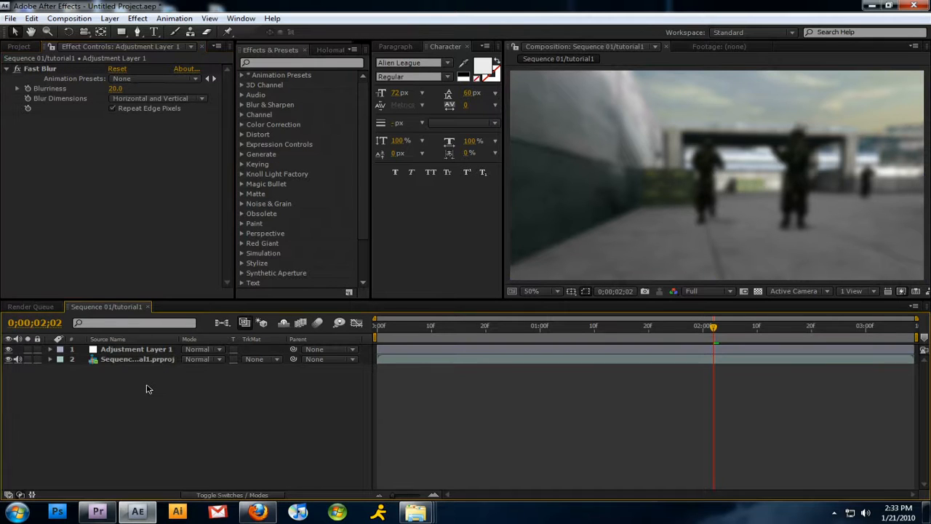
# Step: Set the blurred layer's blend mode to Overlay and scrub the timeline to check the glow
pyautogui.click(134, 350)
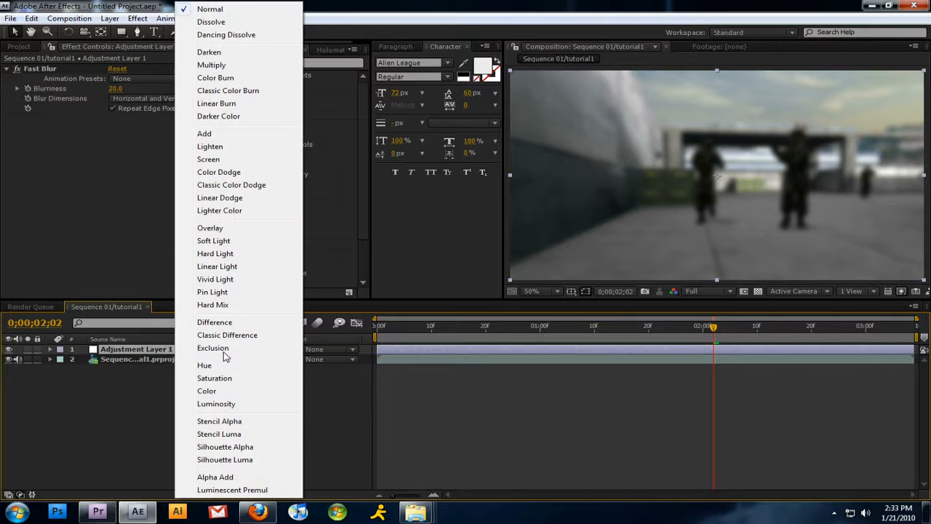
pyautogui.moveTo(211, 228)
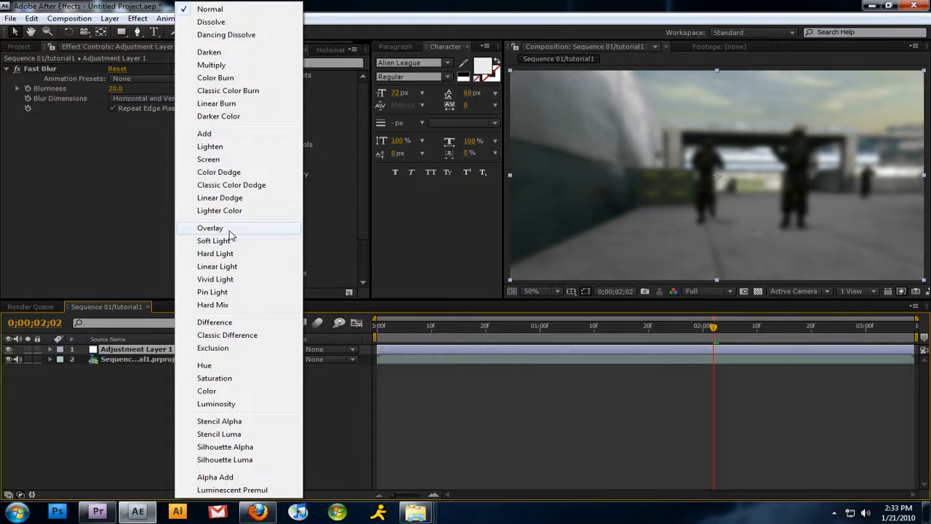
pyautogui.click(210, 228)
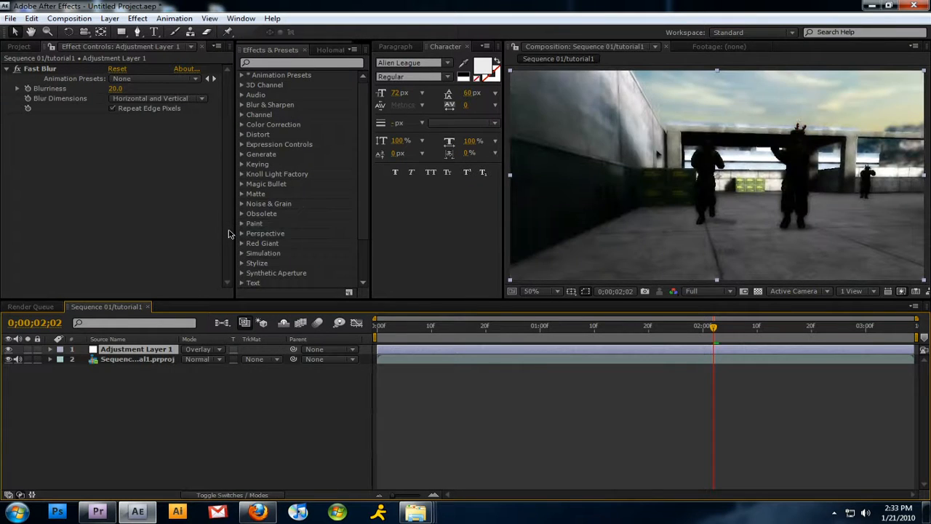
pyautogui.moveTo(713, 326); pyautogui.dragTo(654, 325)
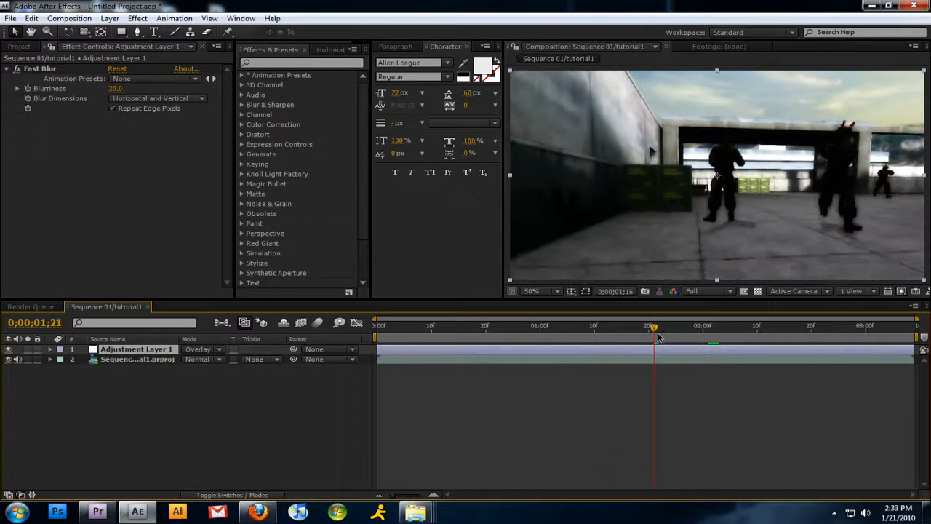
pyautogui.moveTo(653, 325); pyautogui.dragTo(598, 325)
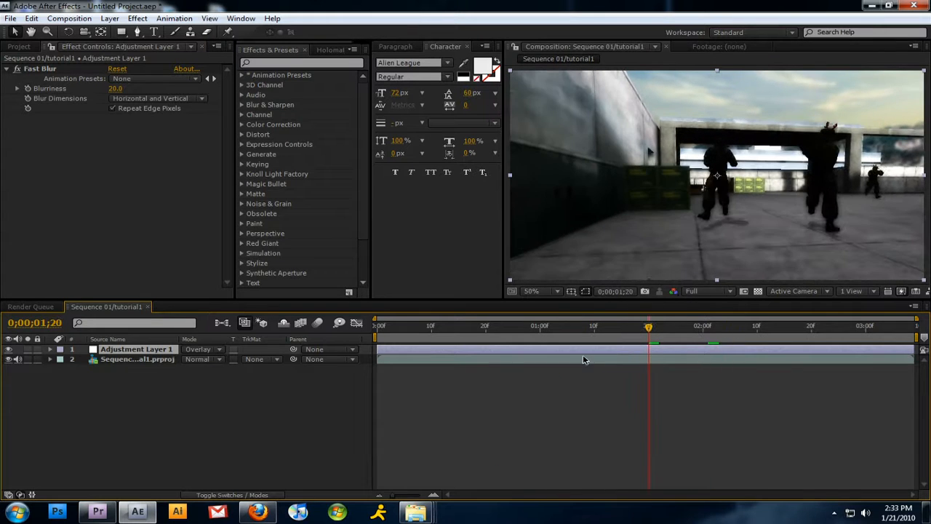
# Step: Rename the blurred Overlay adjustment layer to 'diffusion'
pyautogui.doubleClick(137, 349)
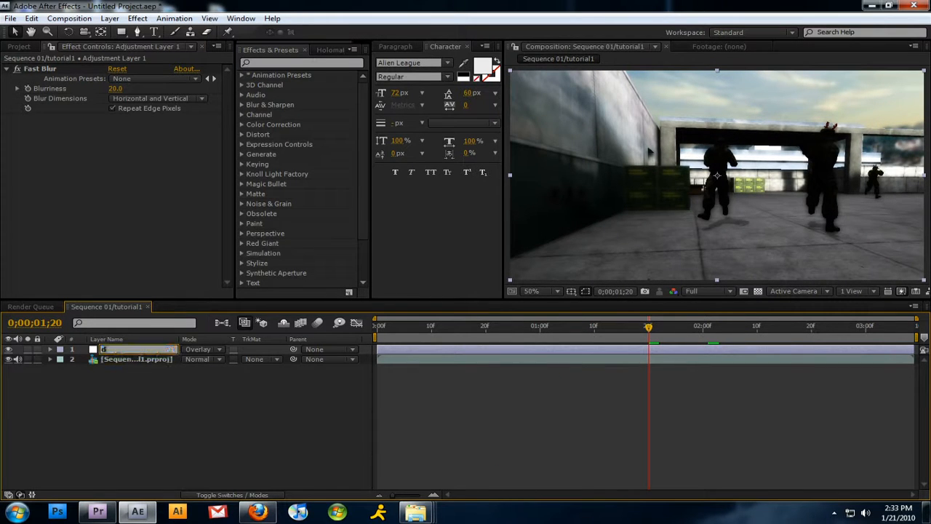
pyautogui.write('diffusion')
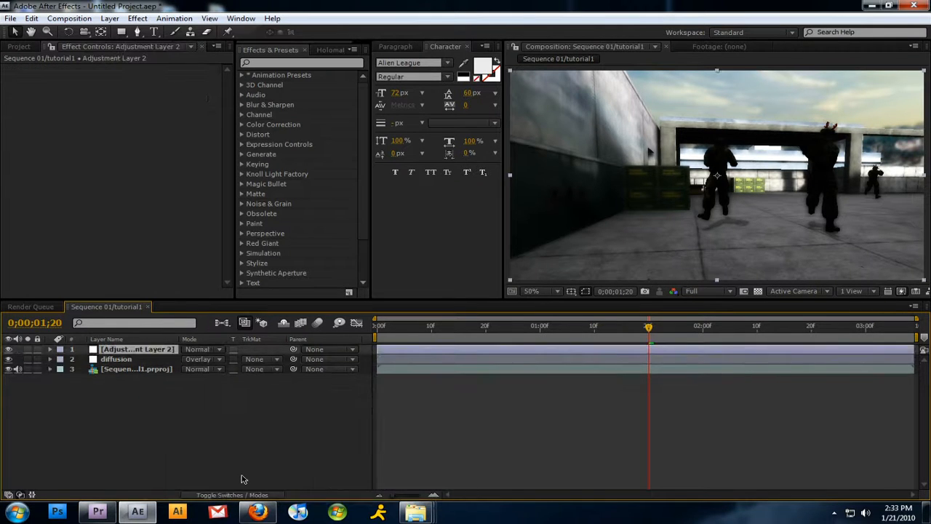
# Step: Apply a Tint effect with Amount to Tint set to 30%
pyautogui.click(137, 18)
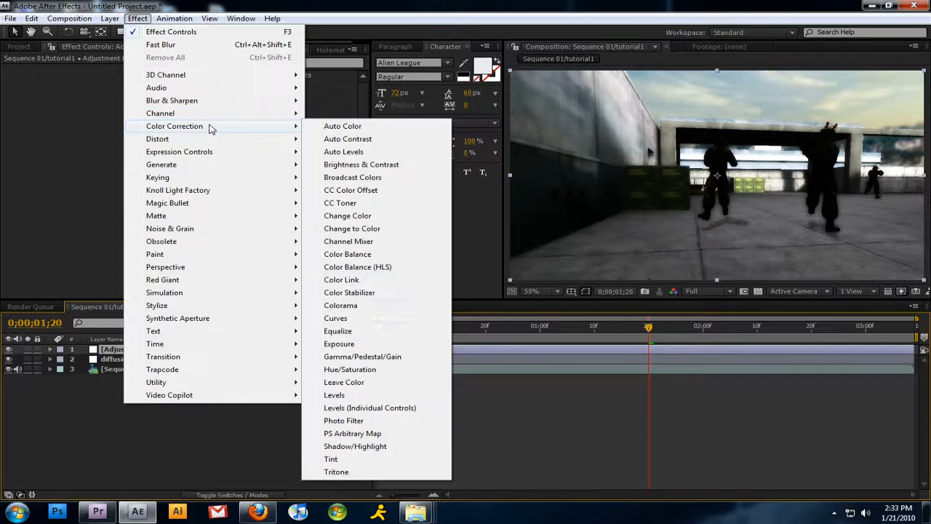
pyautogui.click(330, 459)
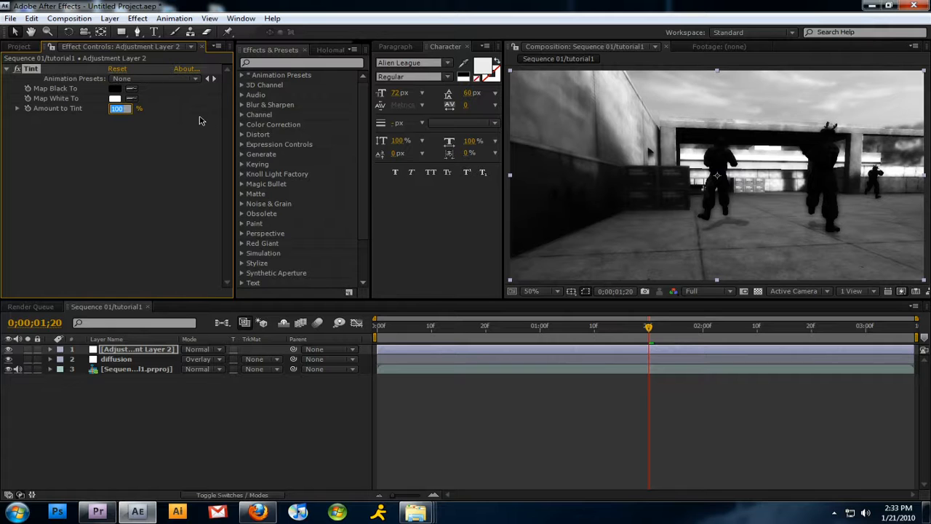
pyautogui.write('30.0%')
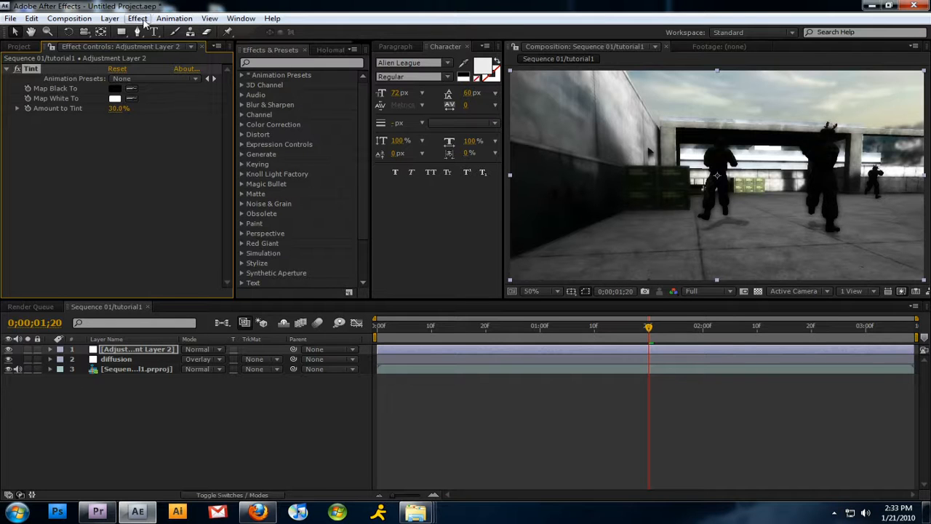
# Step: Add Curves with an S-shaped RGB curve and preview the graded clip
pyautogui.click(138, 18)
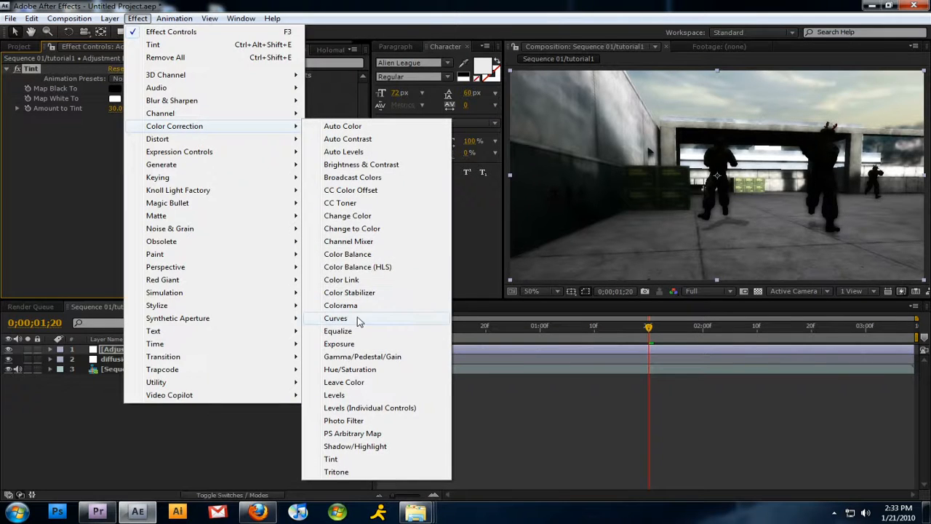
pyautogui.click(335, 318)
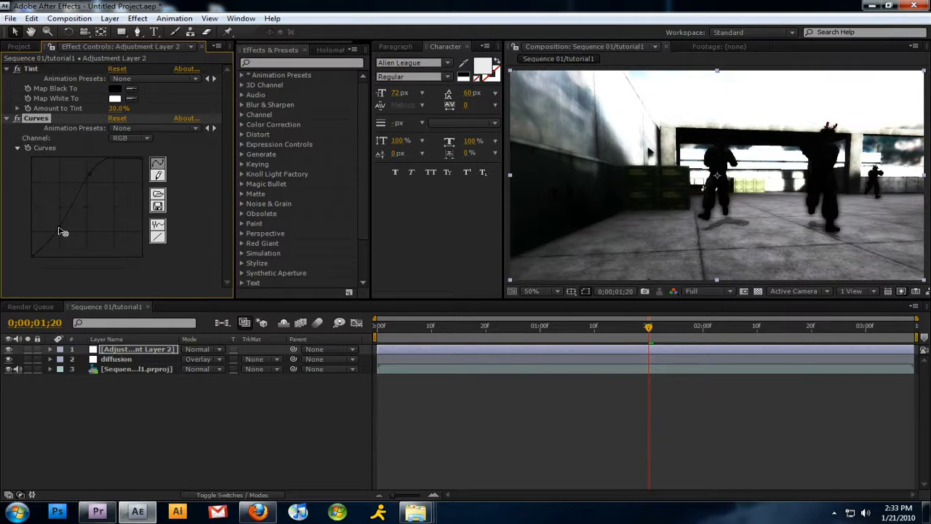
pyautogui.moveTo(64, 232); pyautogui.dragTo(64, 228)
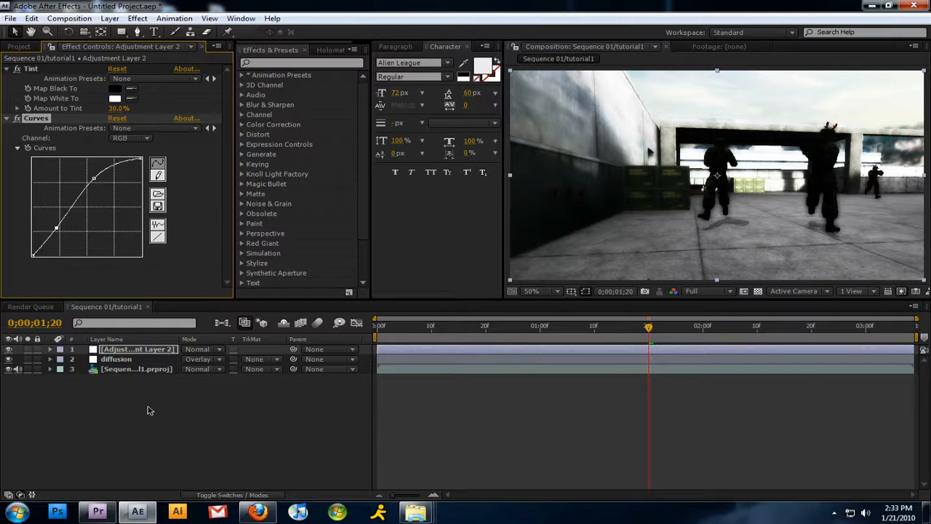
pyautogui.click(768, 325)
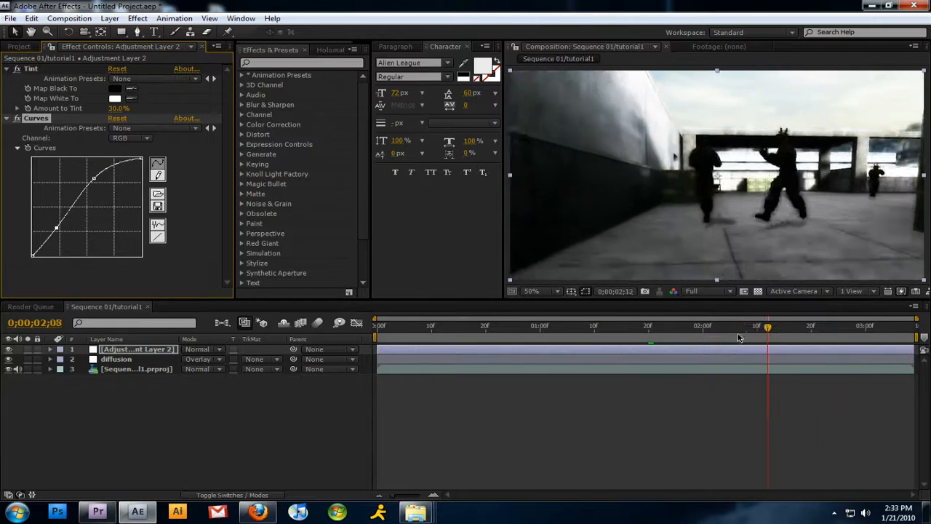
pyautogui.moveTo(767, 326); pyautogui.dragTo(784, 326)
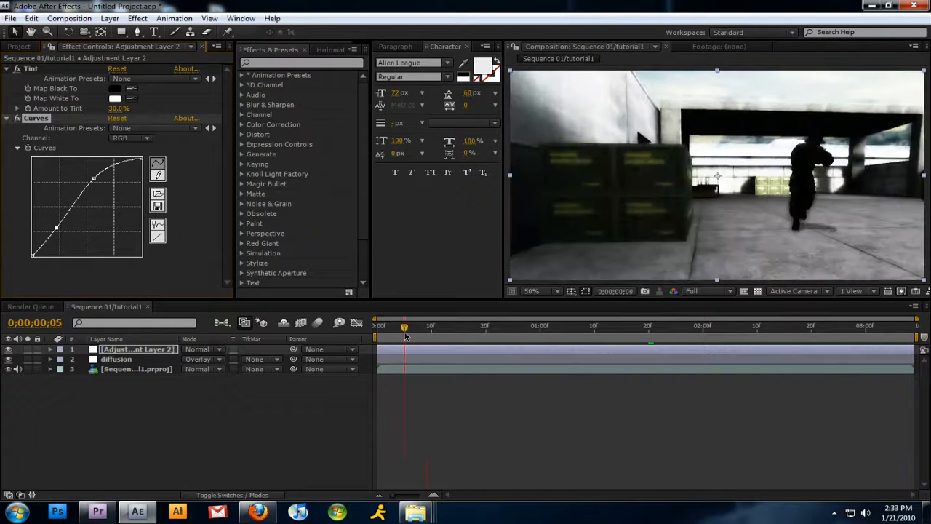
pyautogui.moveTo(404, 325); pyautogui.dragTo(595, 325)
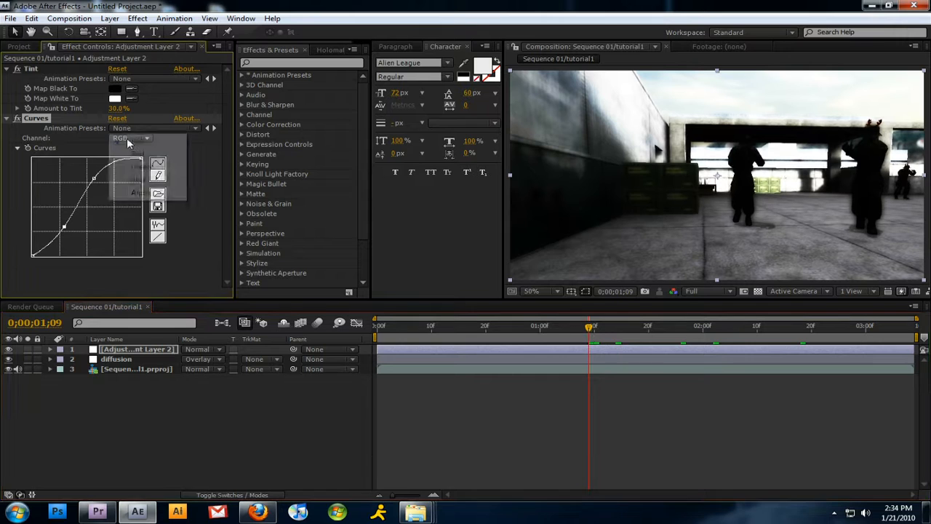
# Step: Bend the Red channel curve in Curves, then switch to the Blue channel
pyautogui.click(131, 137)
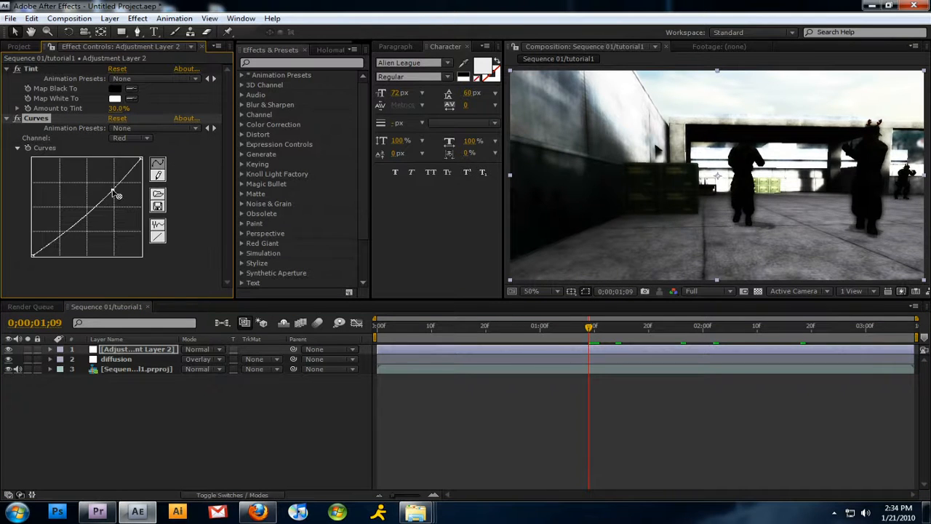
pyautogui.moveTo(118, 195); pyautogui.dragTo(107, 190)
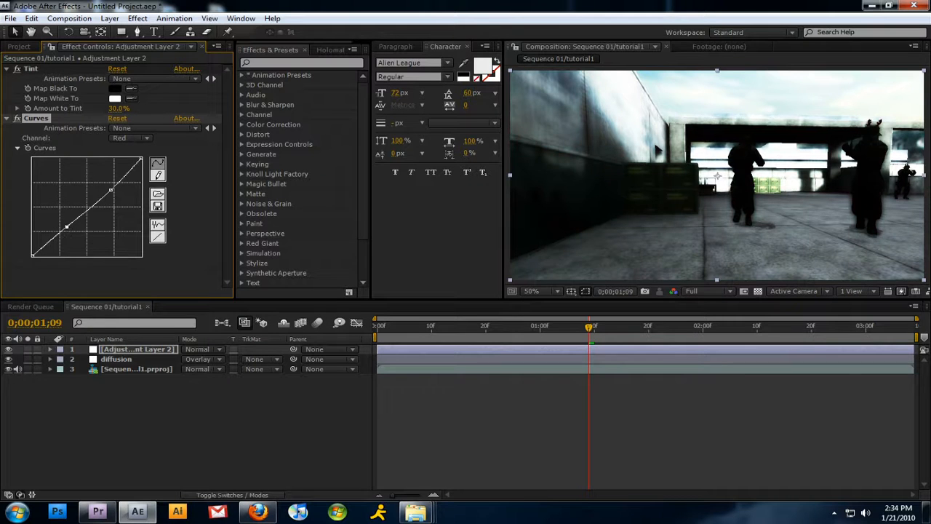
pyautogui.click(131, 139)
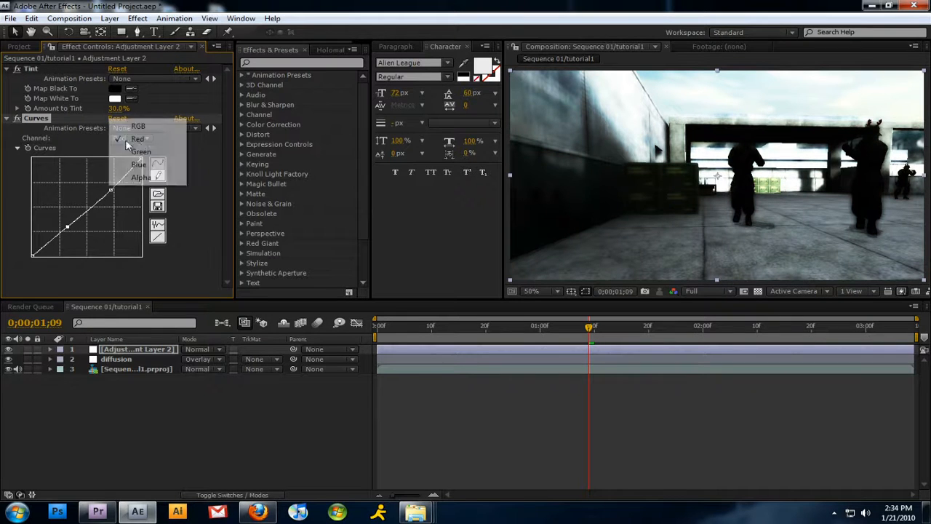
pyautogui.click(137, 164)
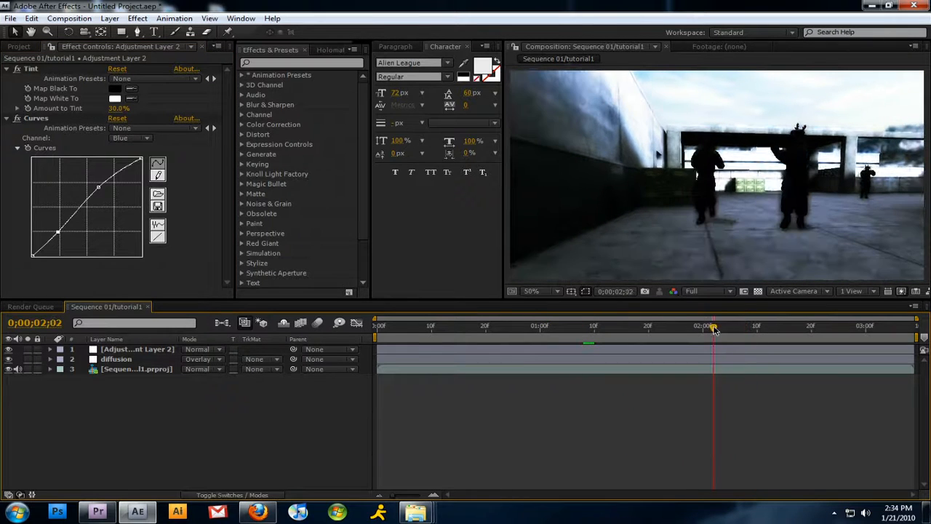
# Step: Add a new adjustment layer and name it 'soft edges'
pyautogui.click(137, 349)
pyautogui.write('colors')
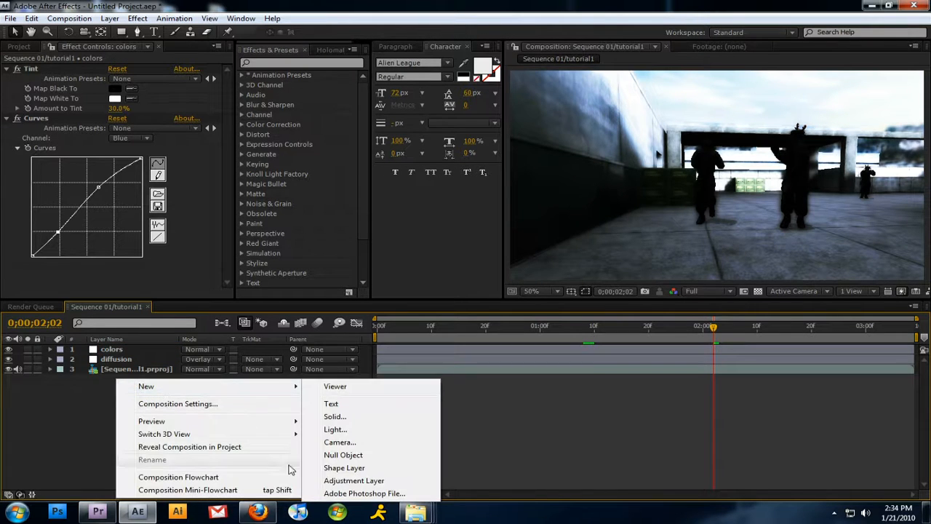
pyautogui.click(354, 480)
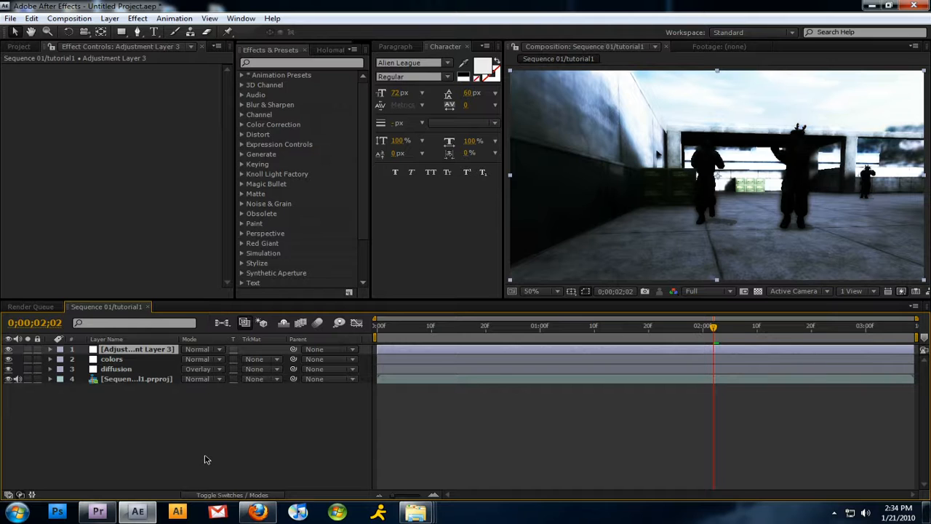
pyautogui.write('soft w')
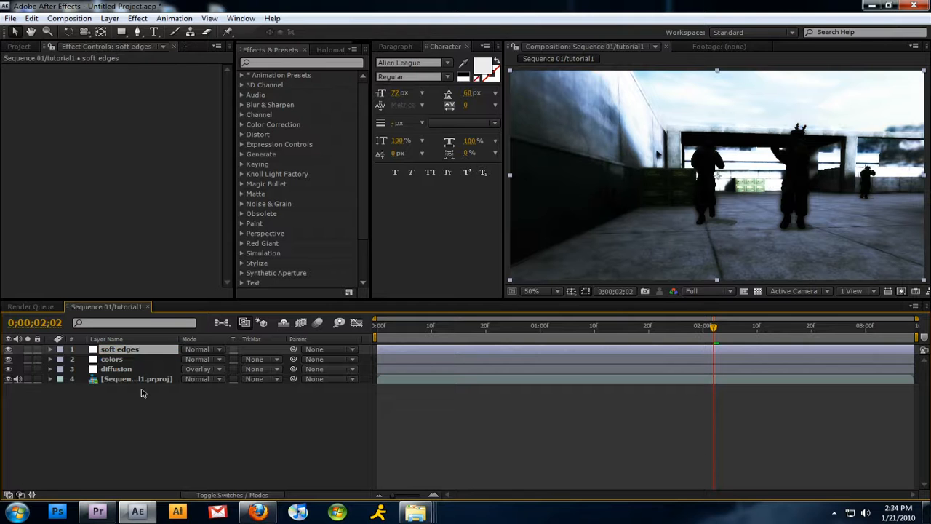
# Step: Apply Fast Blur with blurriness 30 to the soft edges layer
pyautogui.click(136, 18)
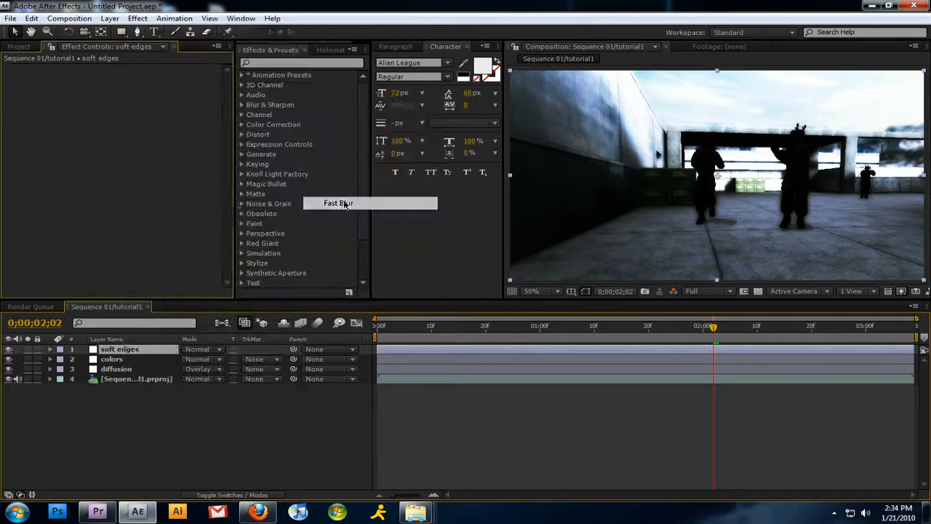
pyautogui.doubleClick(339, 202)
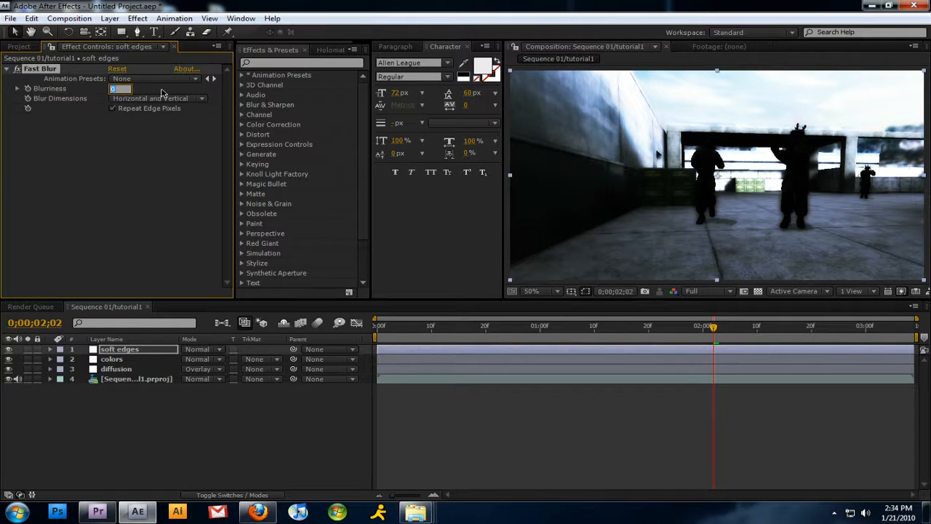
pyautogui.write('30.0')
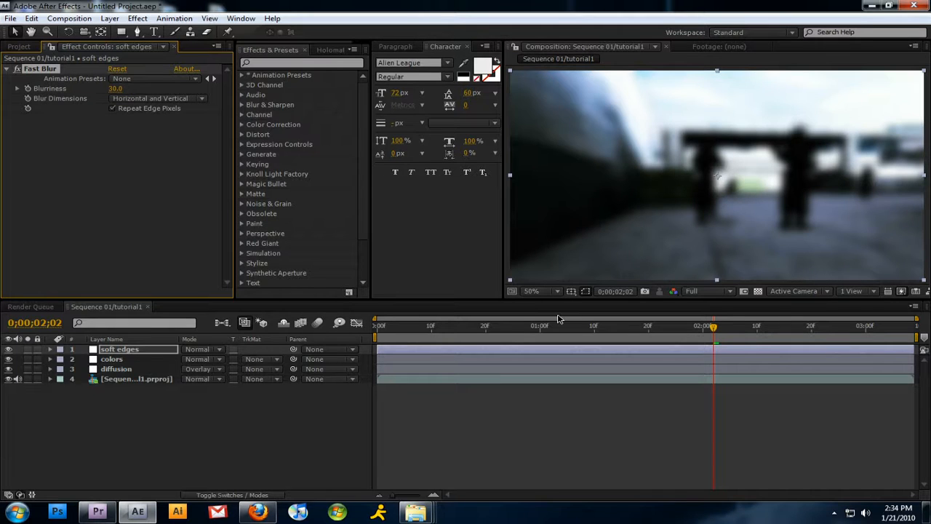
pyautogui.moveTo(121, 31)
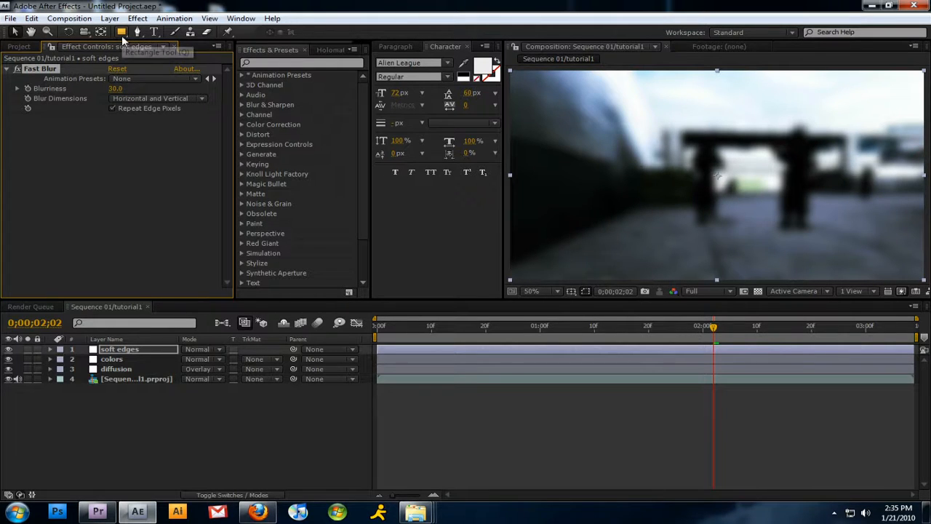
# Step: Draw an ellipse mask over most of the frame and expand the layer's Masks
pyautogui.click(122, 31)
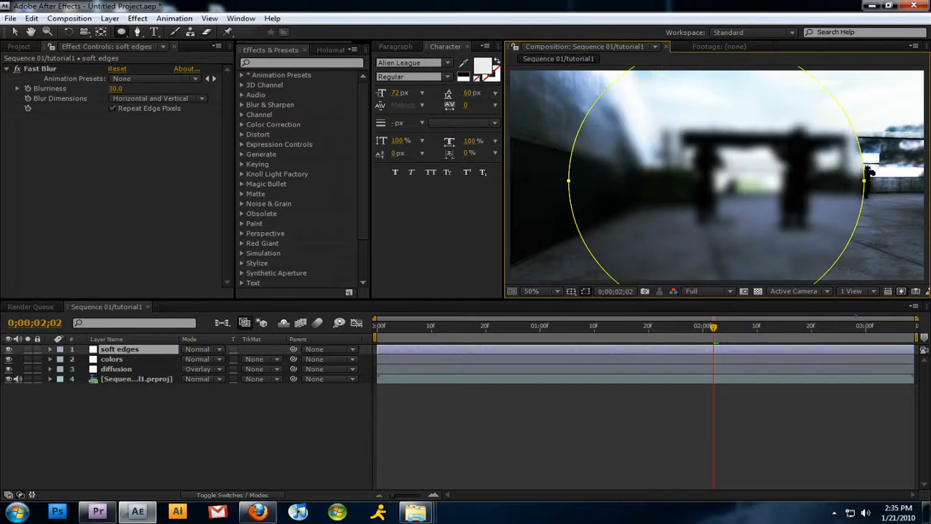
pyautogui.click(49, 348)
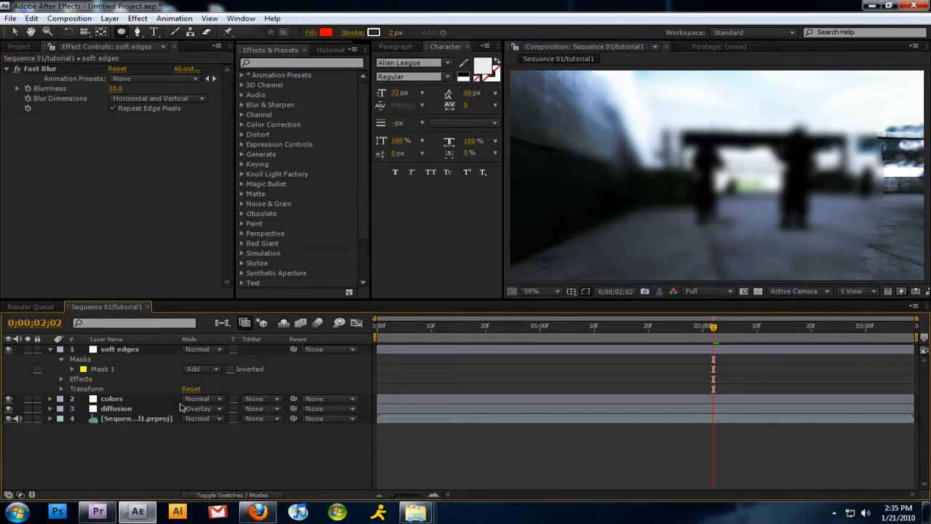
# Step: Set Mask 1 to Subtract and feather it to about 139 pixels
pyautogui.click(119, 349)
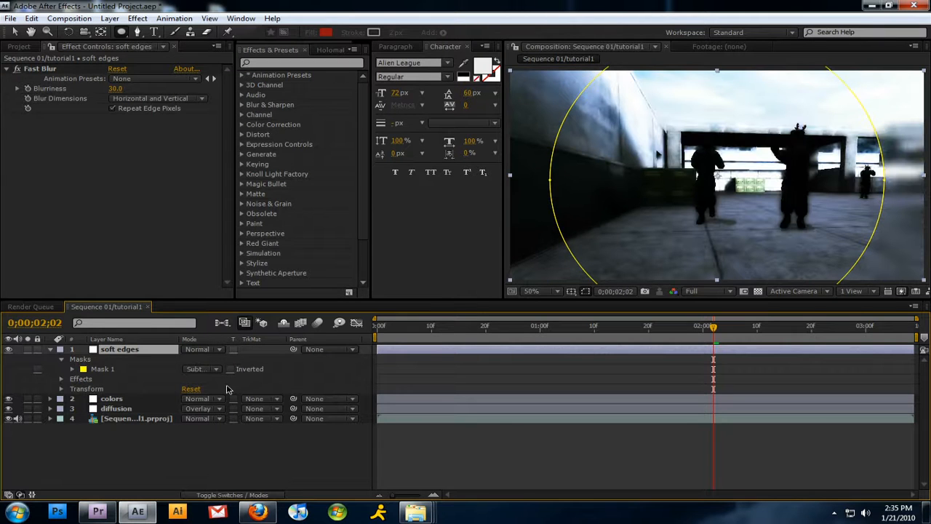
pyautogui.click(72, 369)
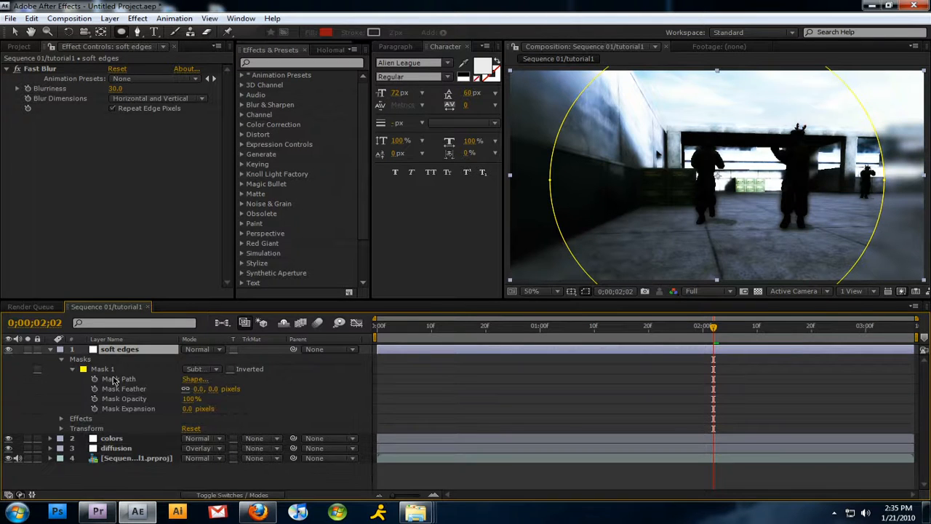
pyautogui.moveTo(204, 389); pyautogui.dragTo(315, 390)
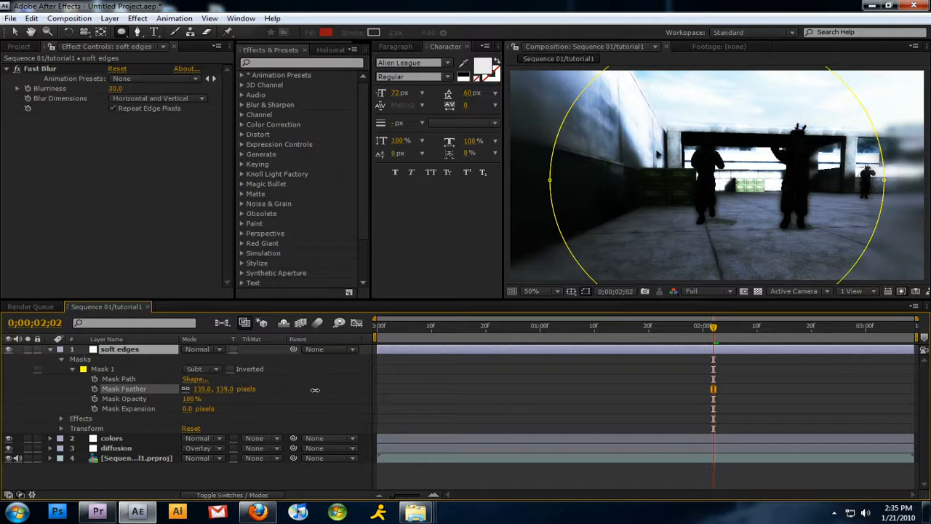